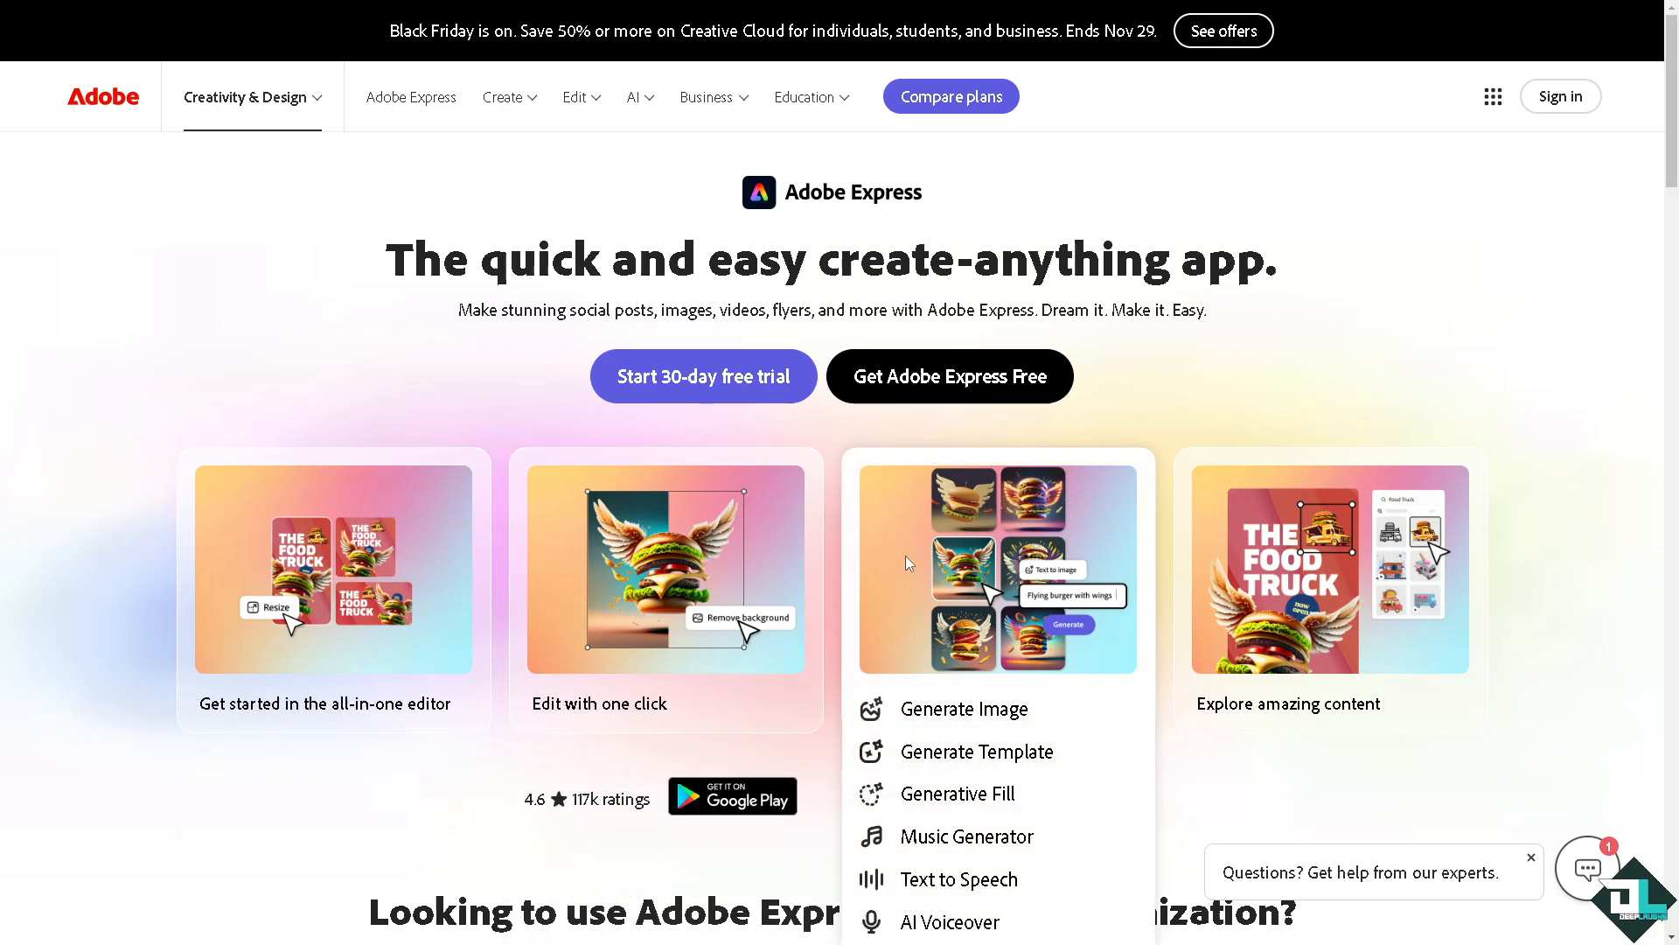
mouse_move(1074, 533)
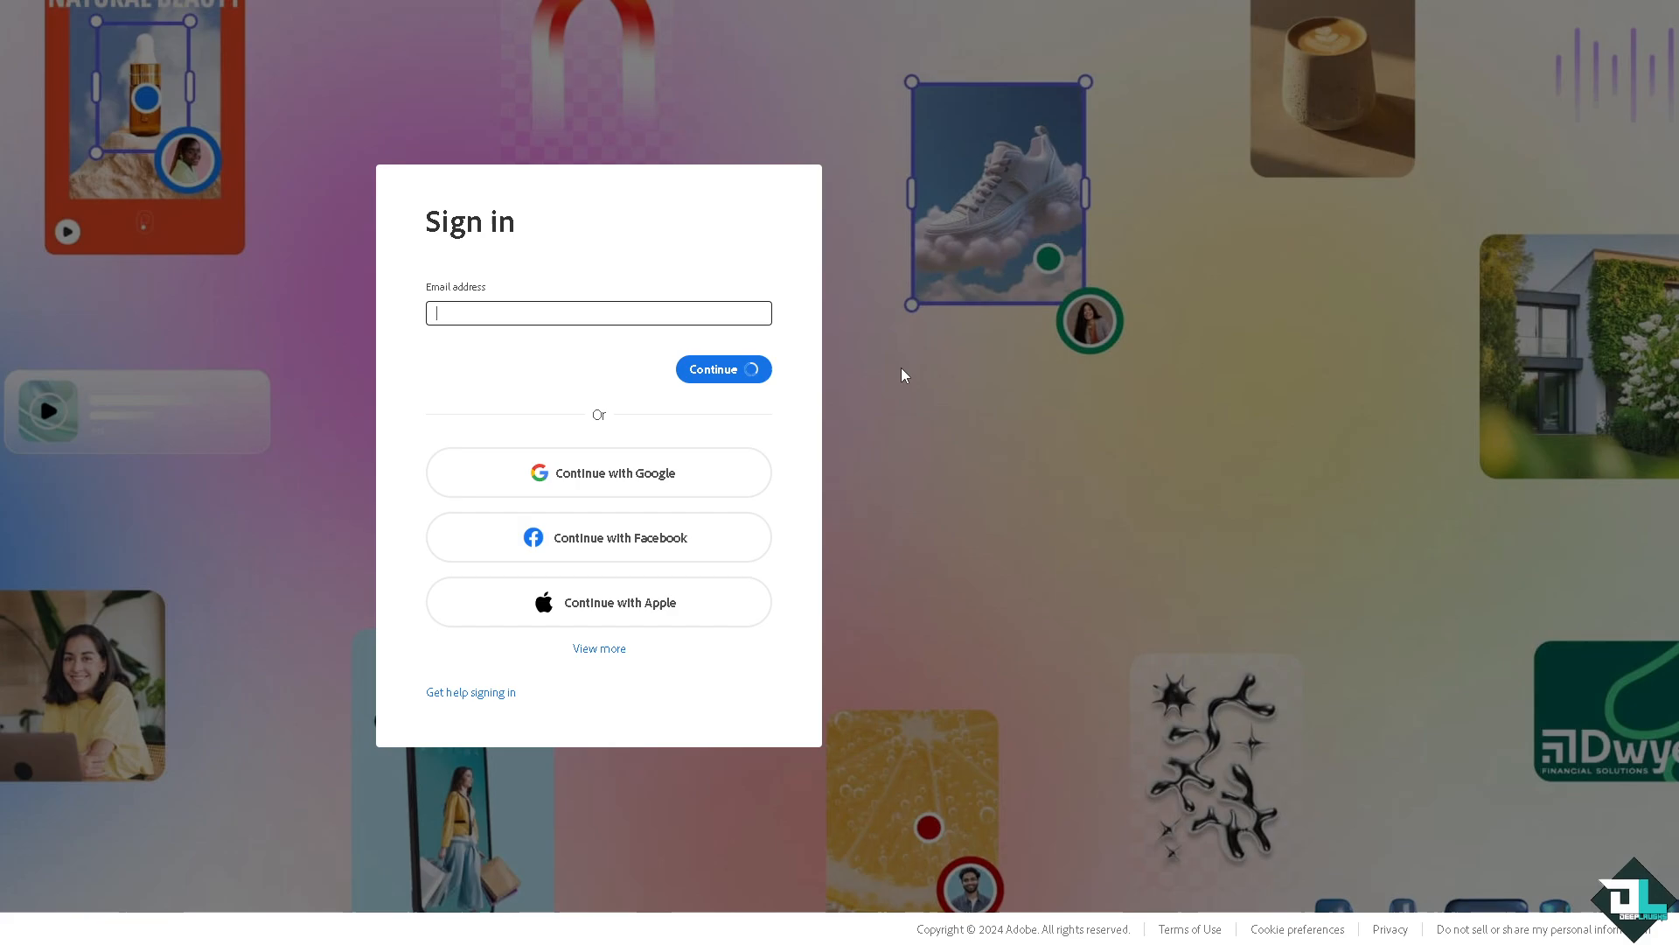
Begin signing in and choose the sign-in method for the account.
click(599, 647)
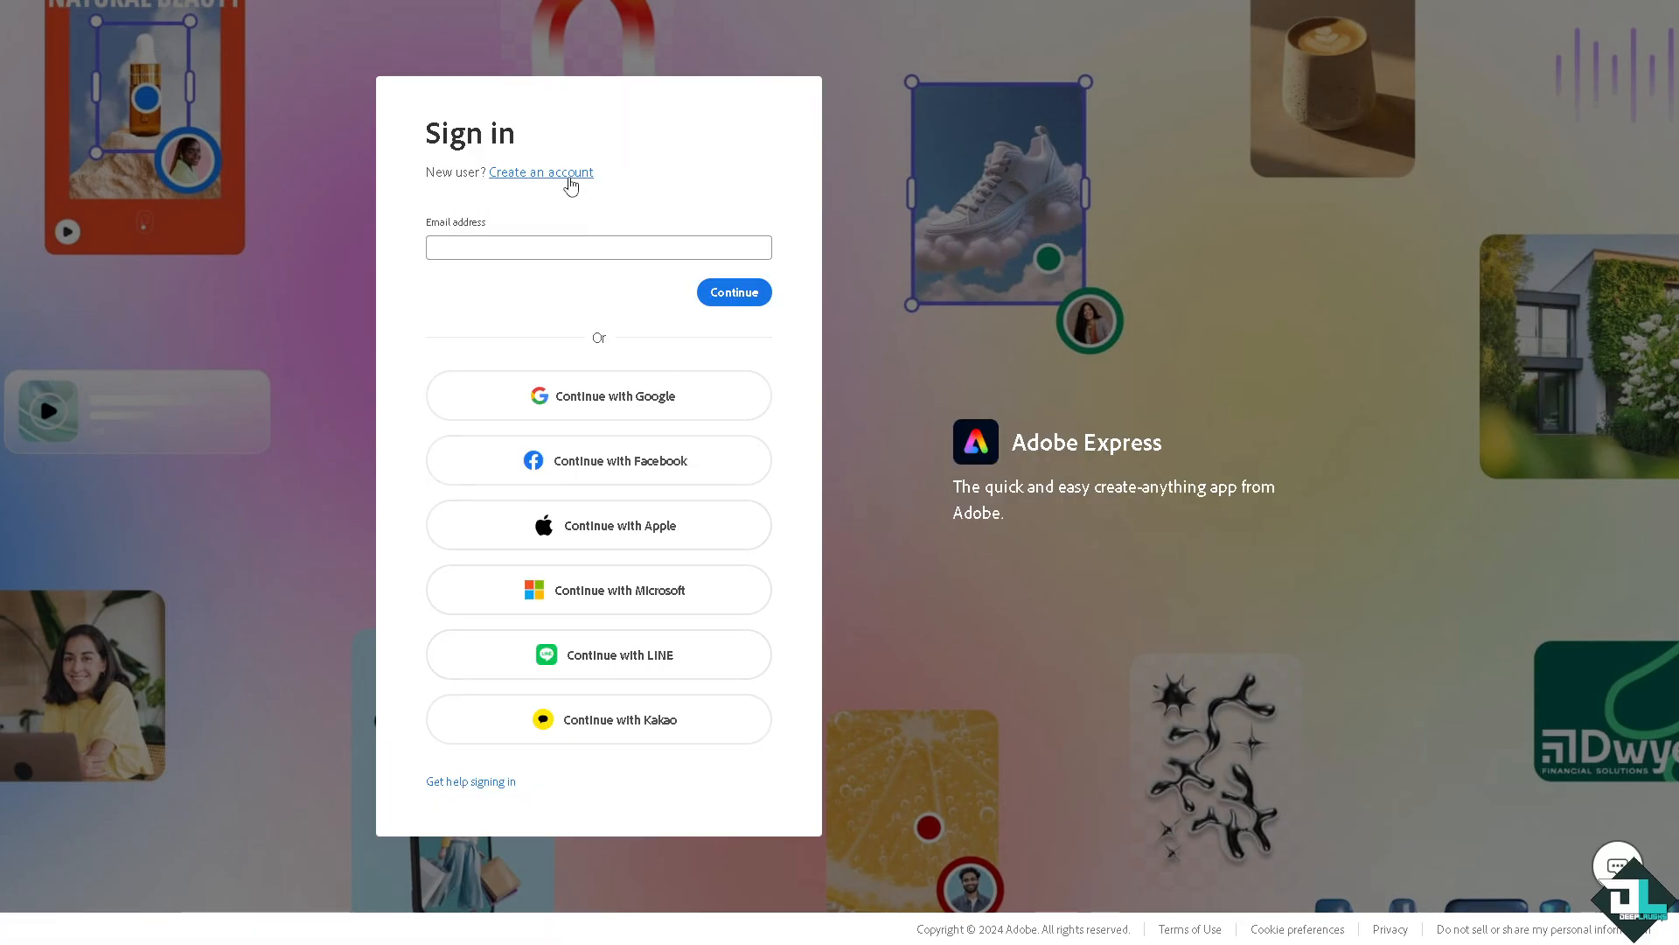
click(541, 173)
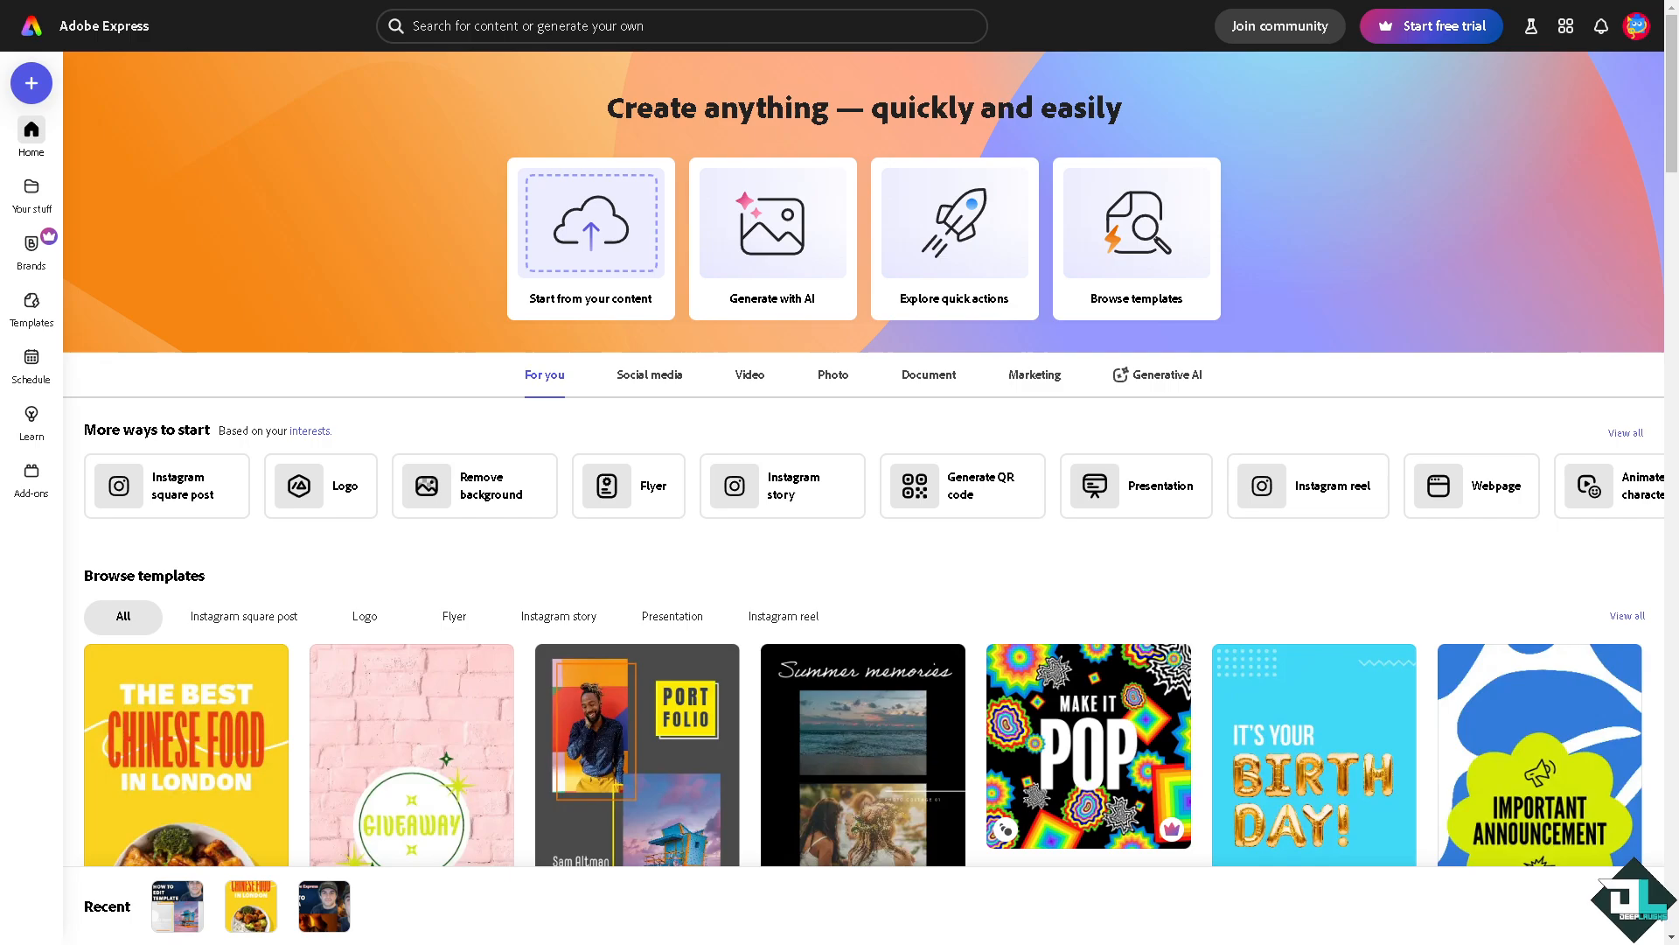
mouse_move(421, 565)
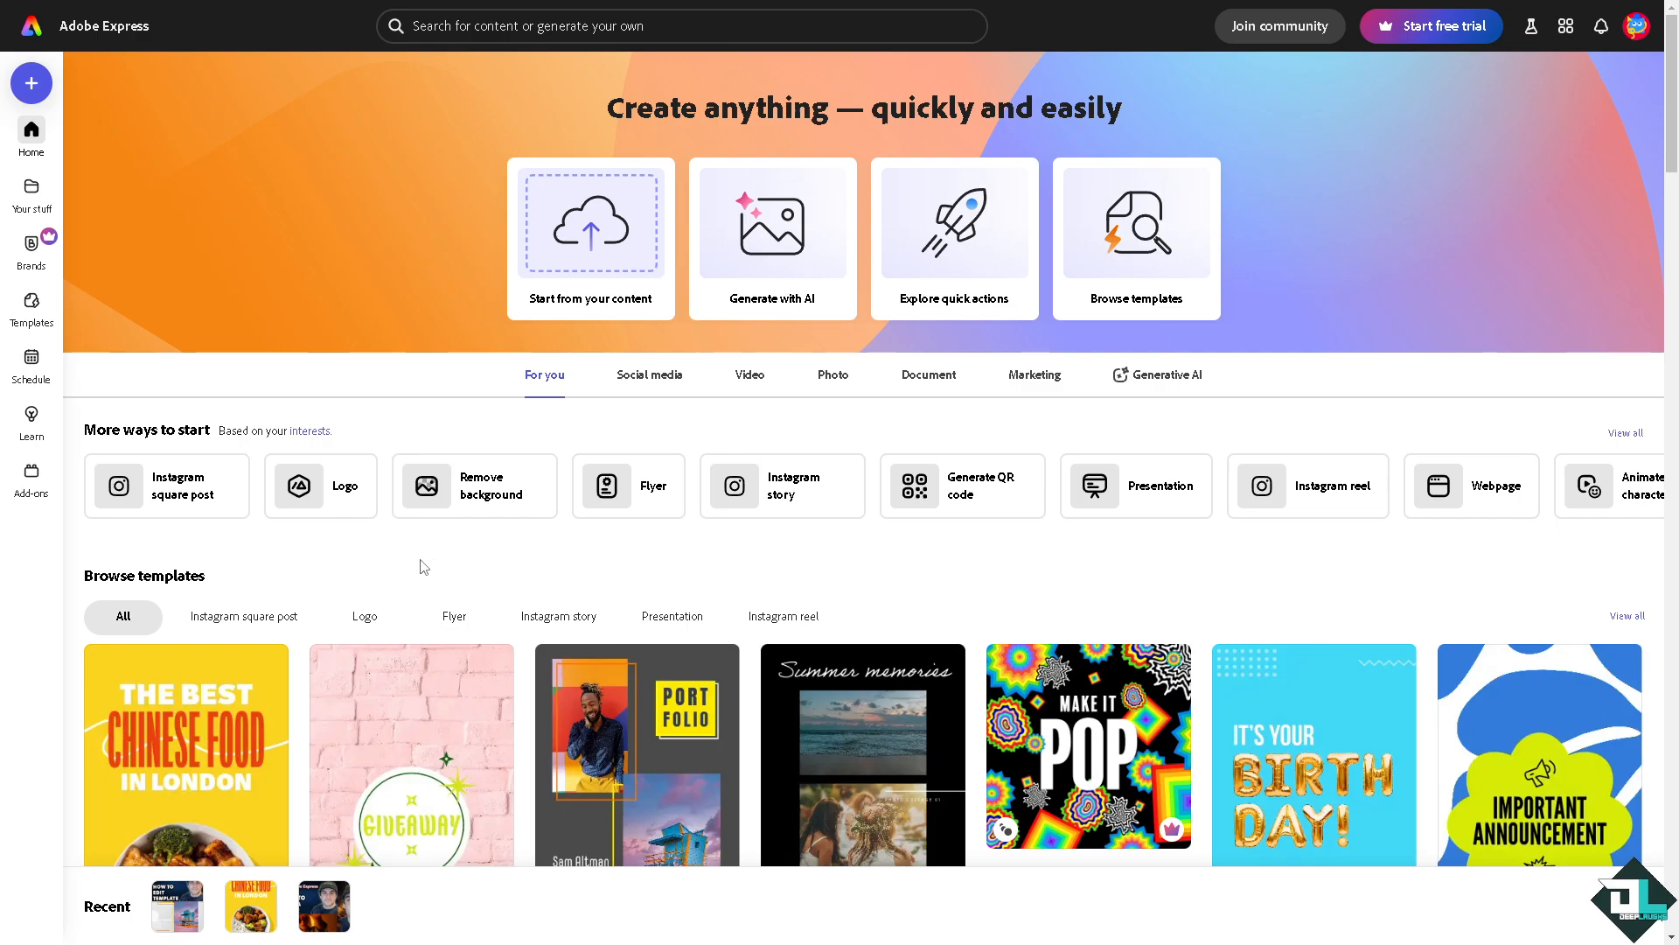
mouse_move(413, 567)
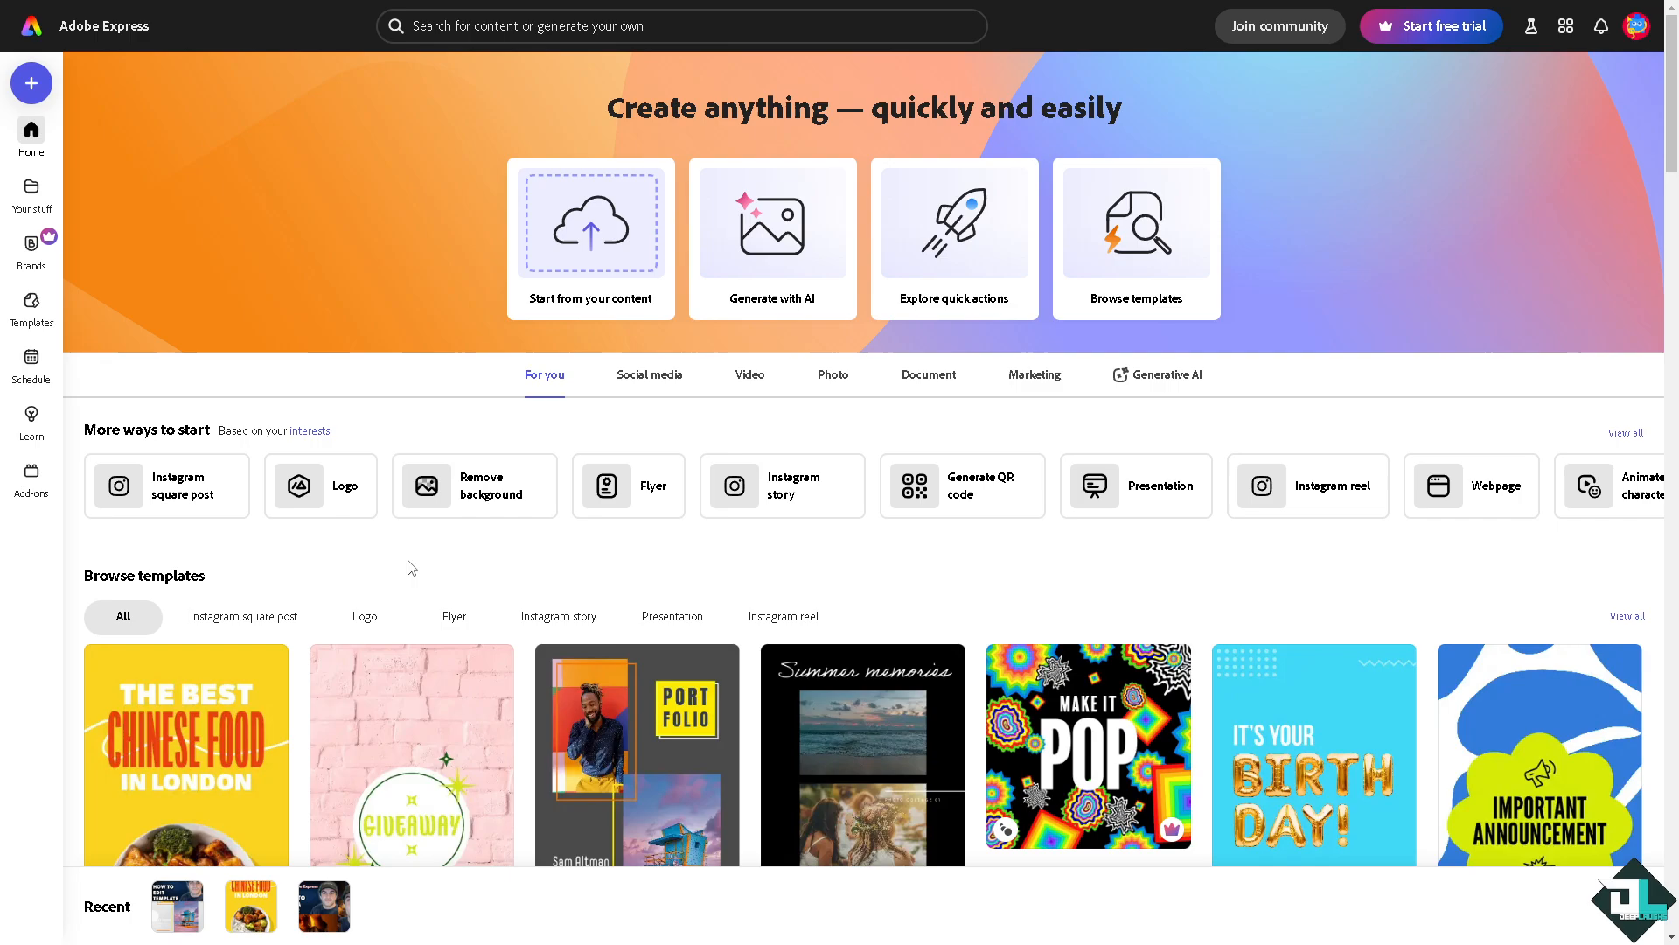
mouse_move(154, 357)
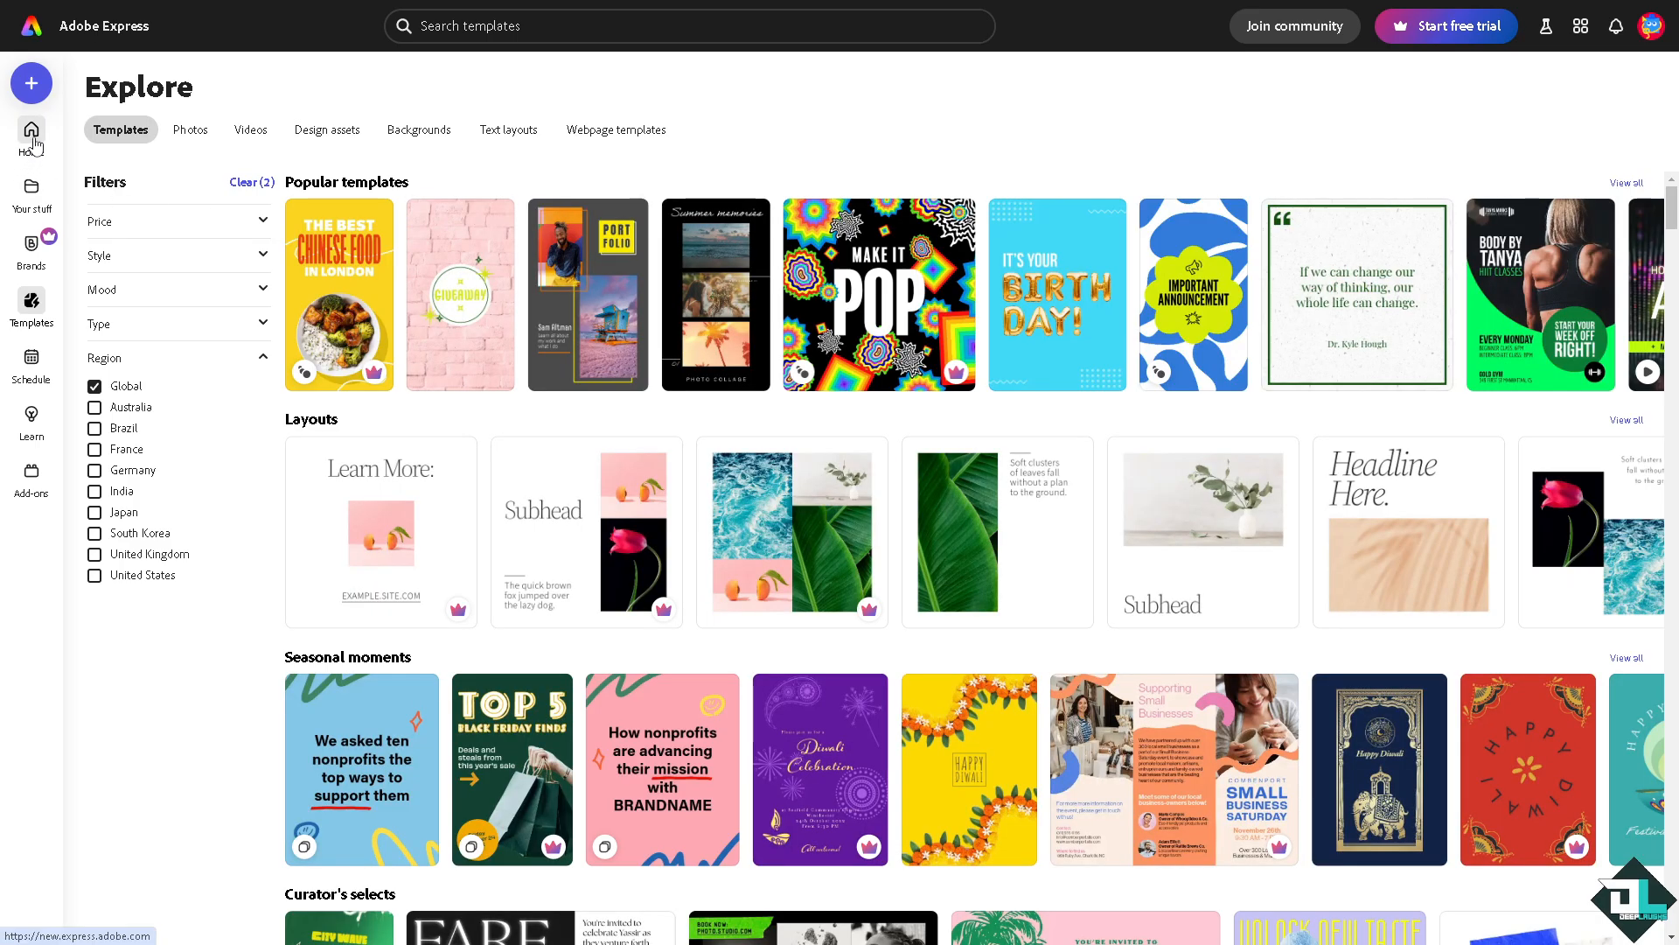
click(32, 138)
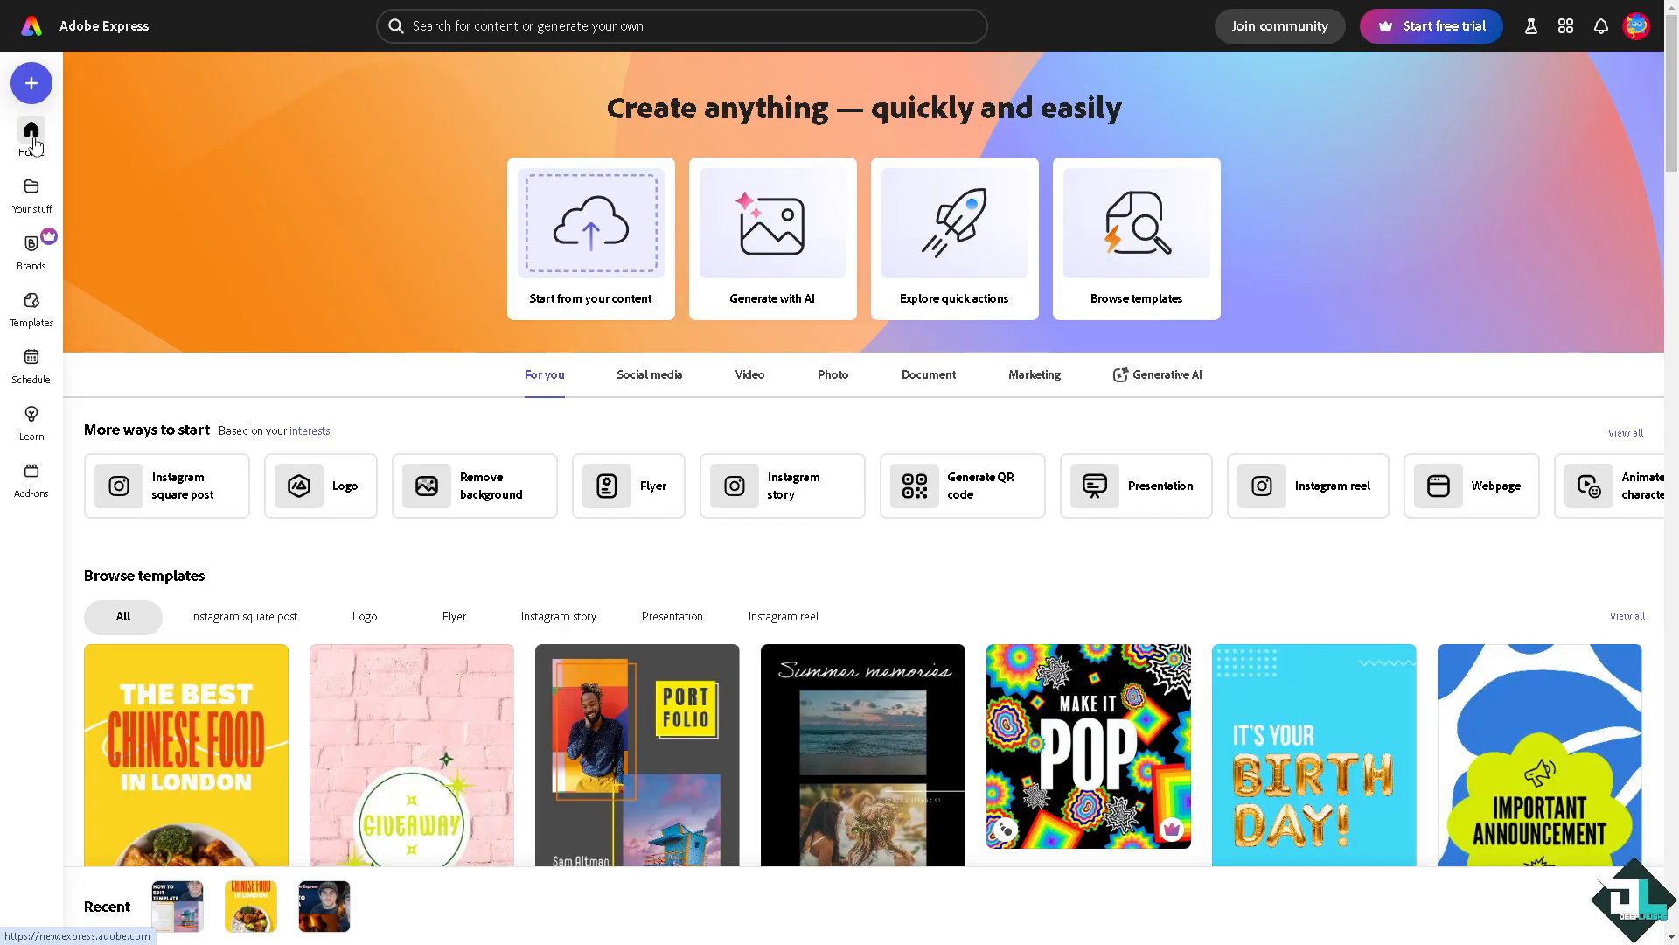
mouse_move(589, 226)
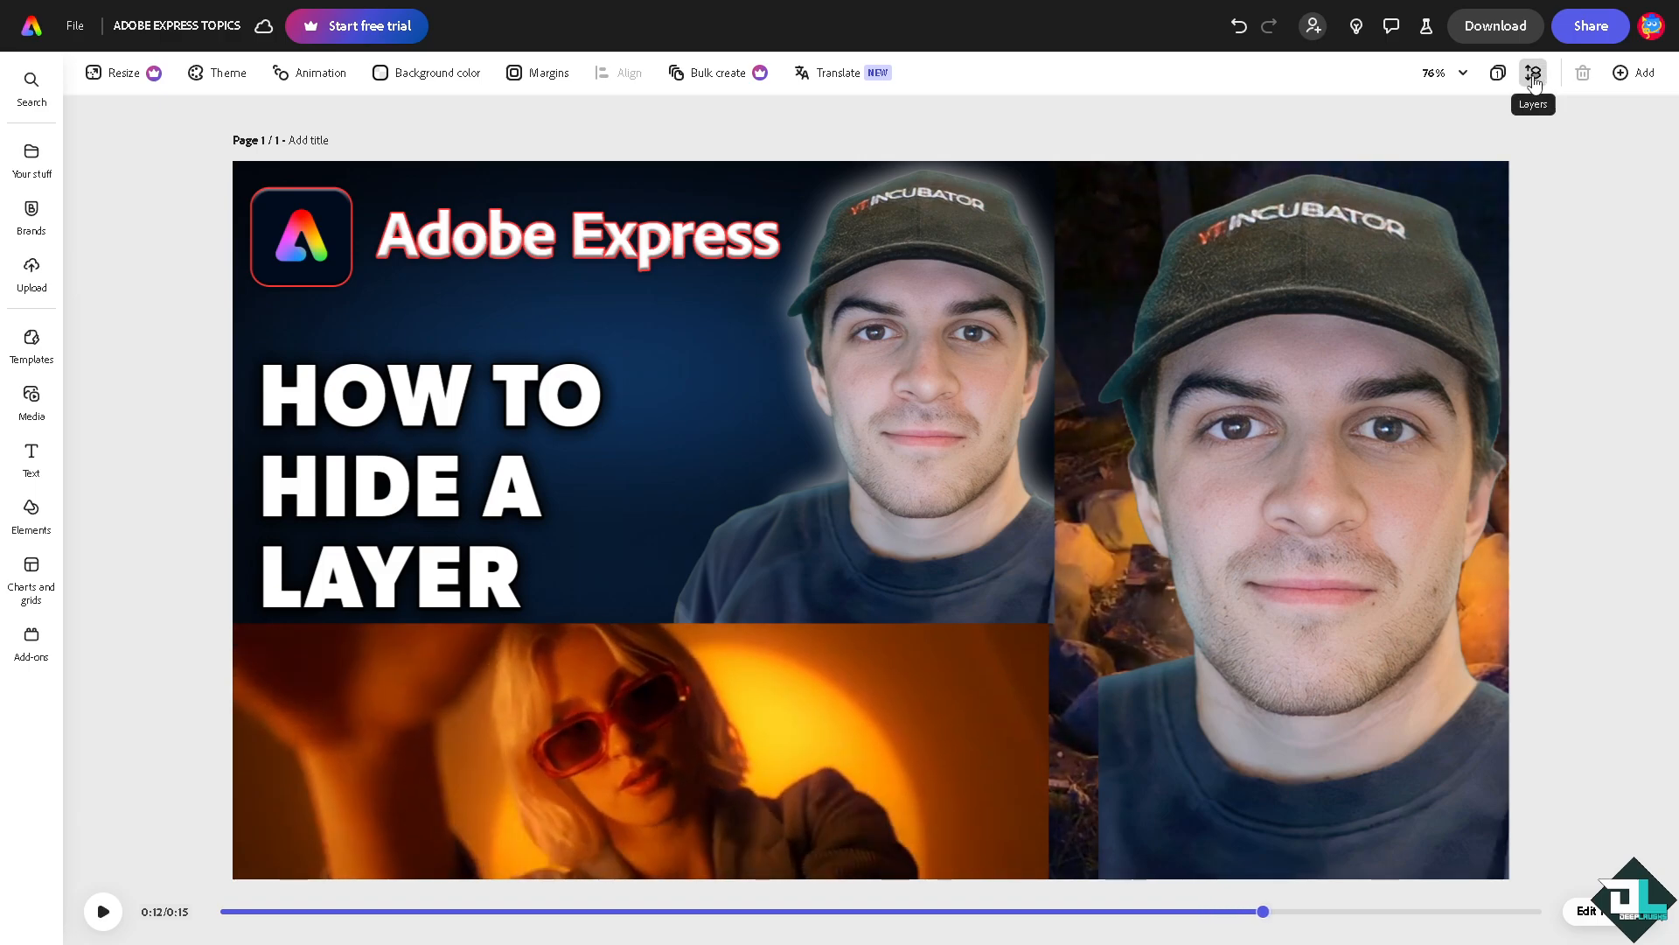
Show the Layers list and select the top-left title image layer.
click(1532, 74)
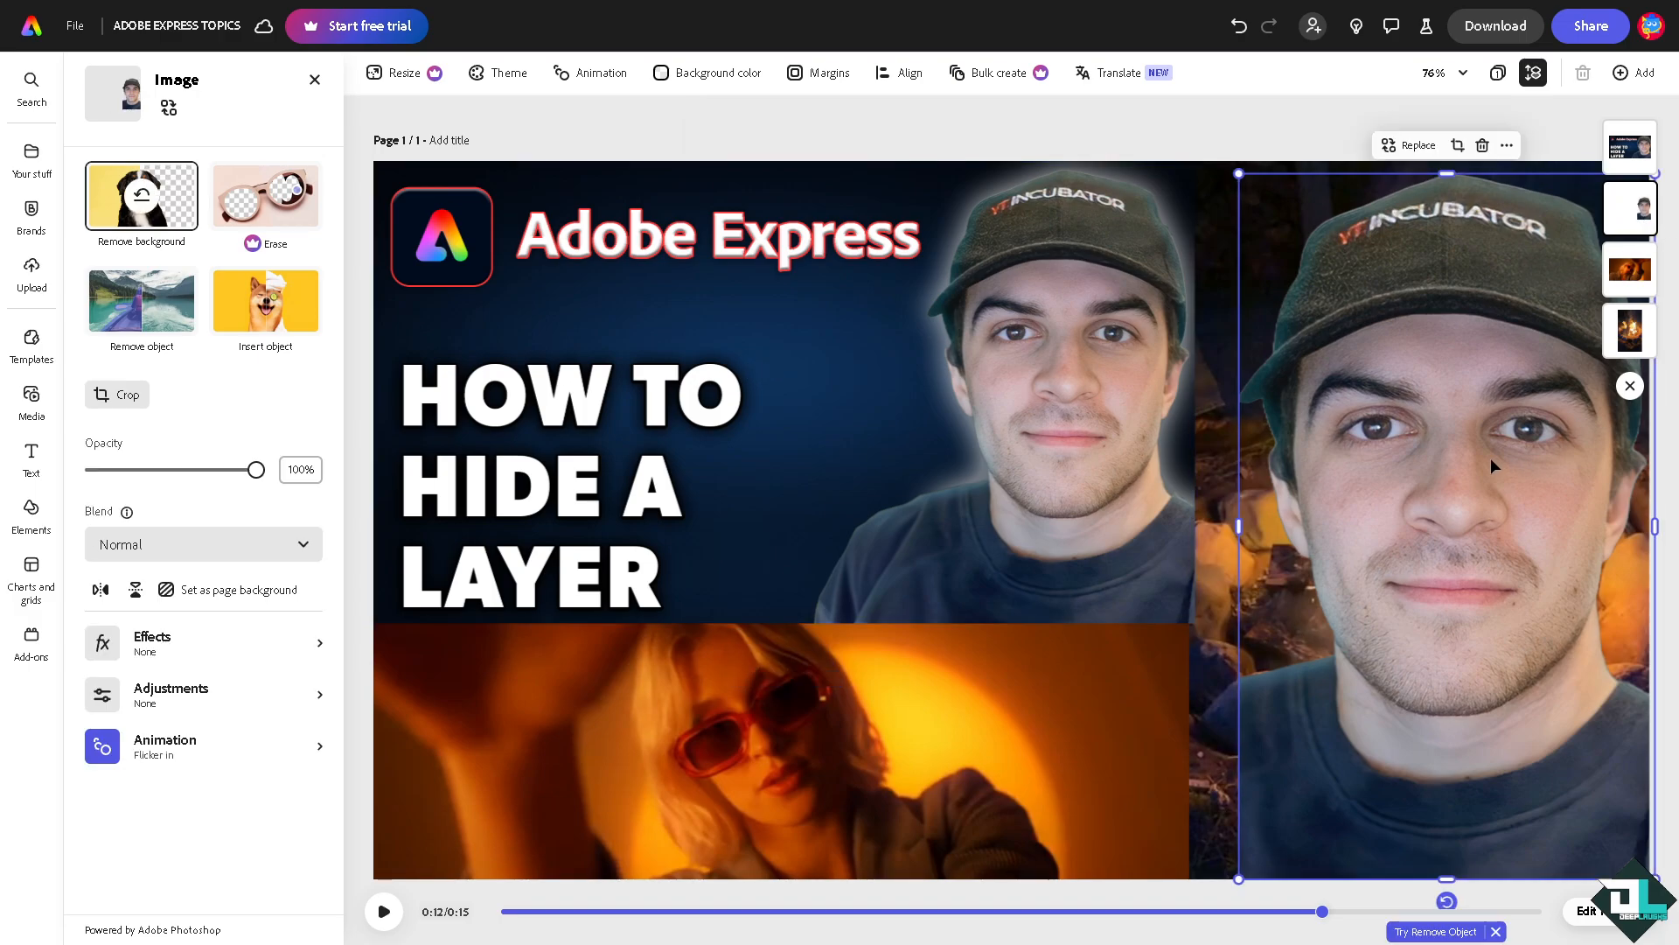
click(777, 750)
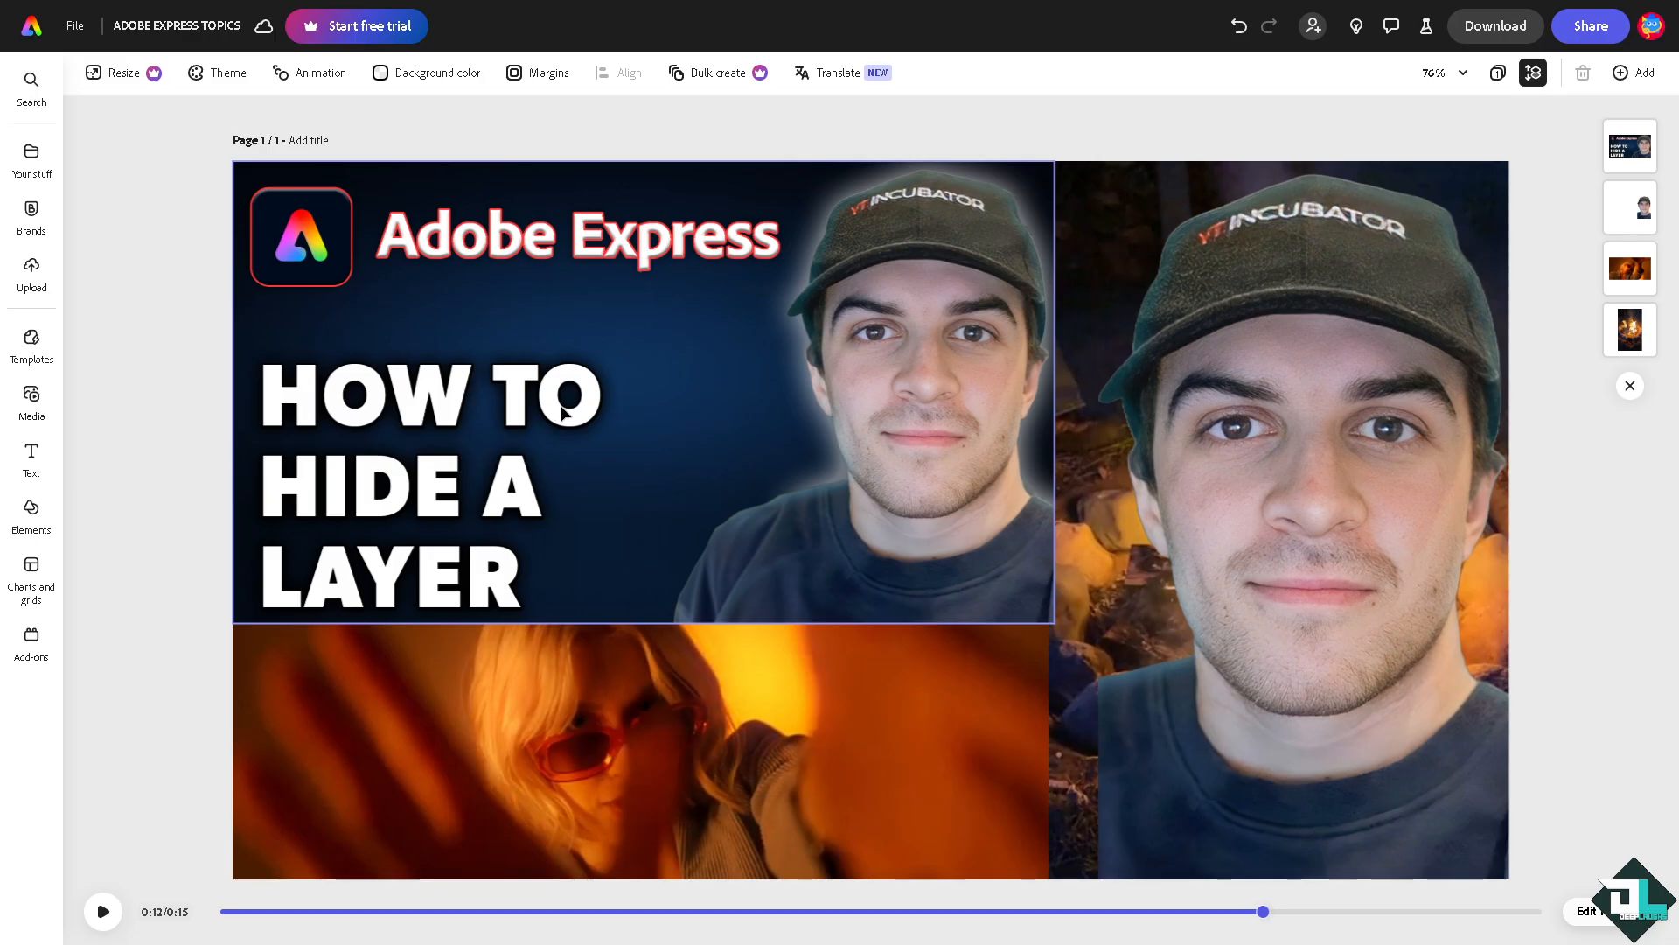
click(642, 397)
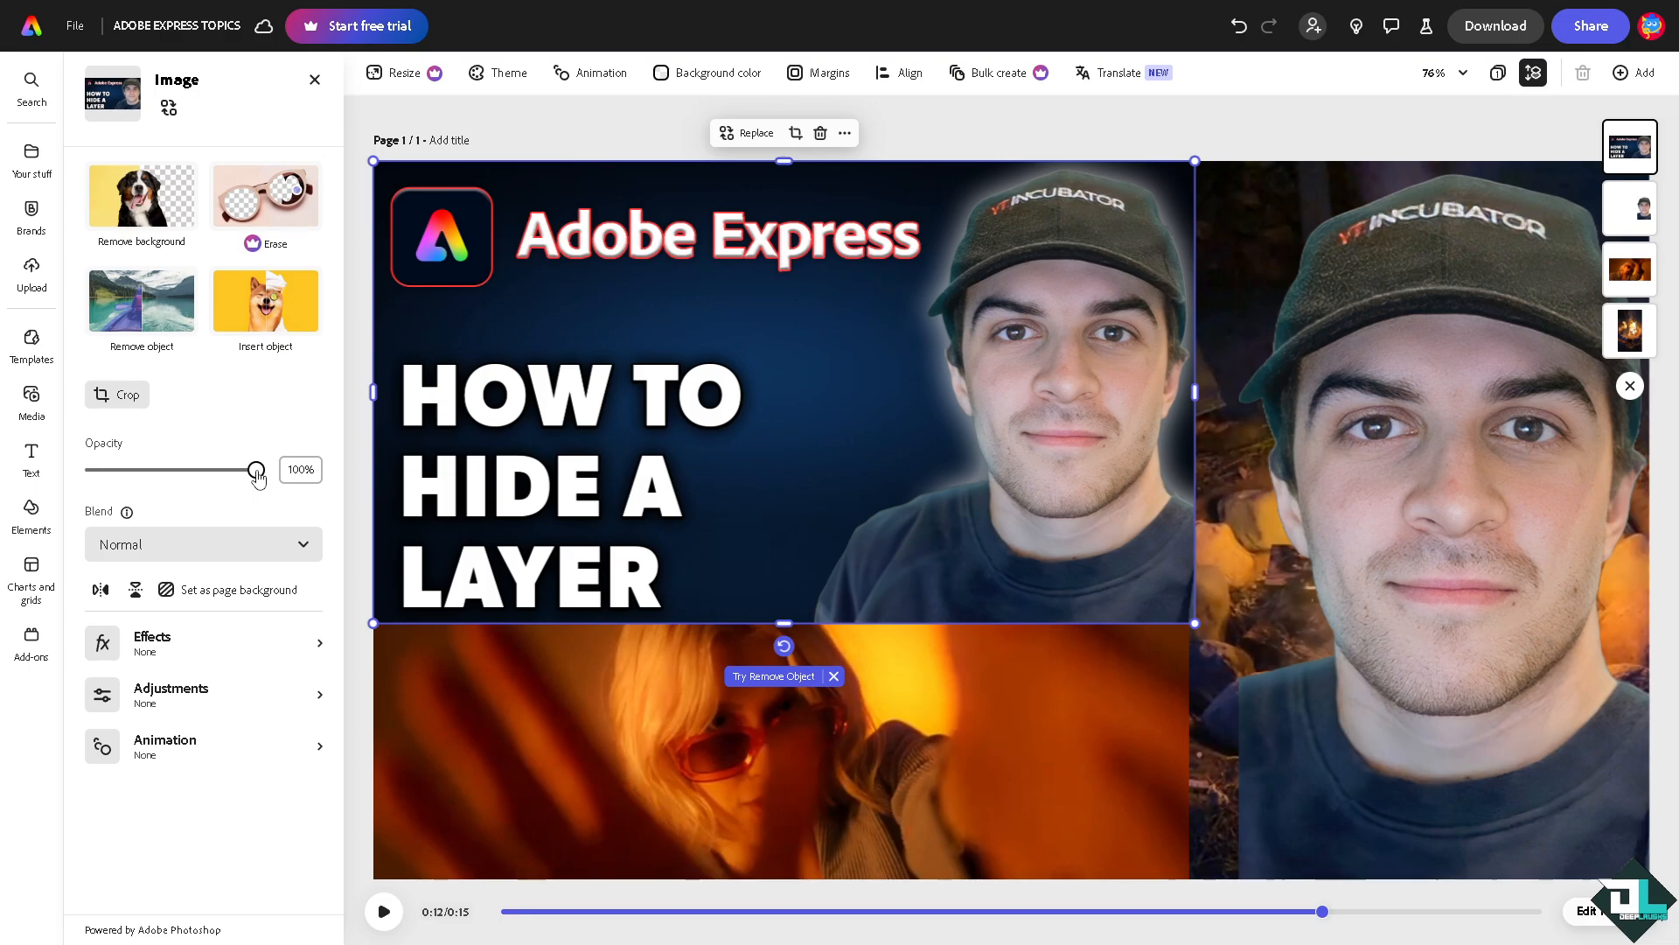
Fade the title image to 0% opacity and lock it from its more-options menu.
drag(257, 470, 95, 470)
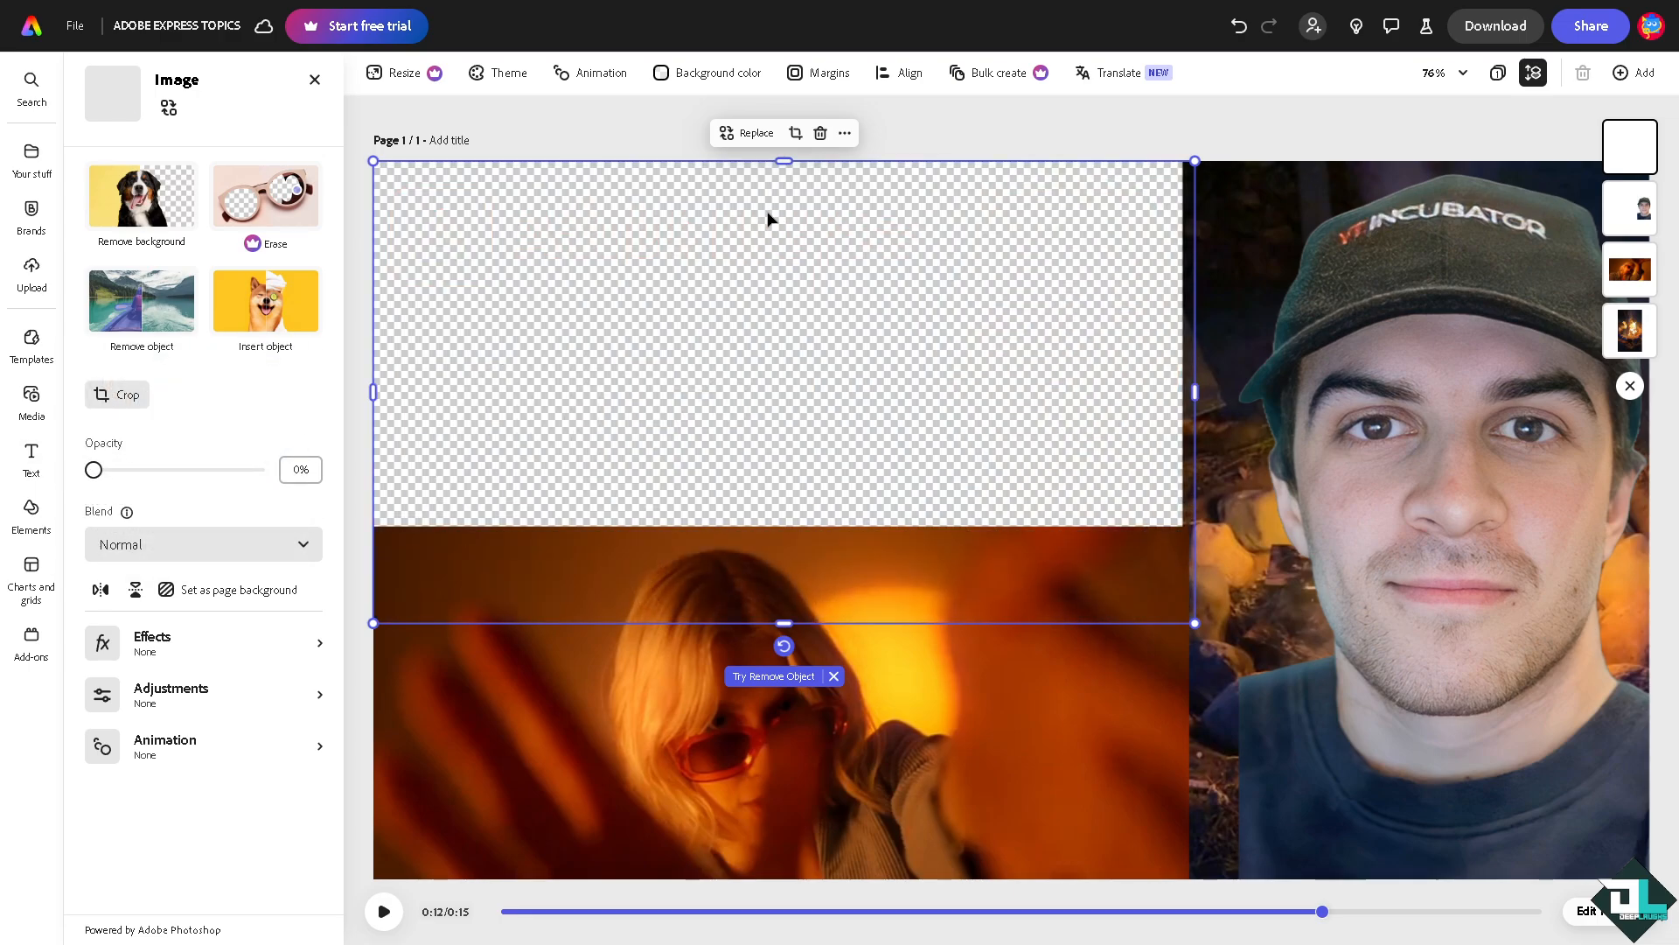
mouse_move(1052, 280)
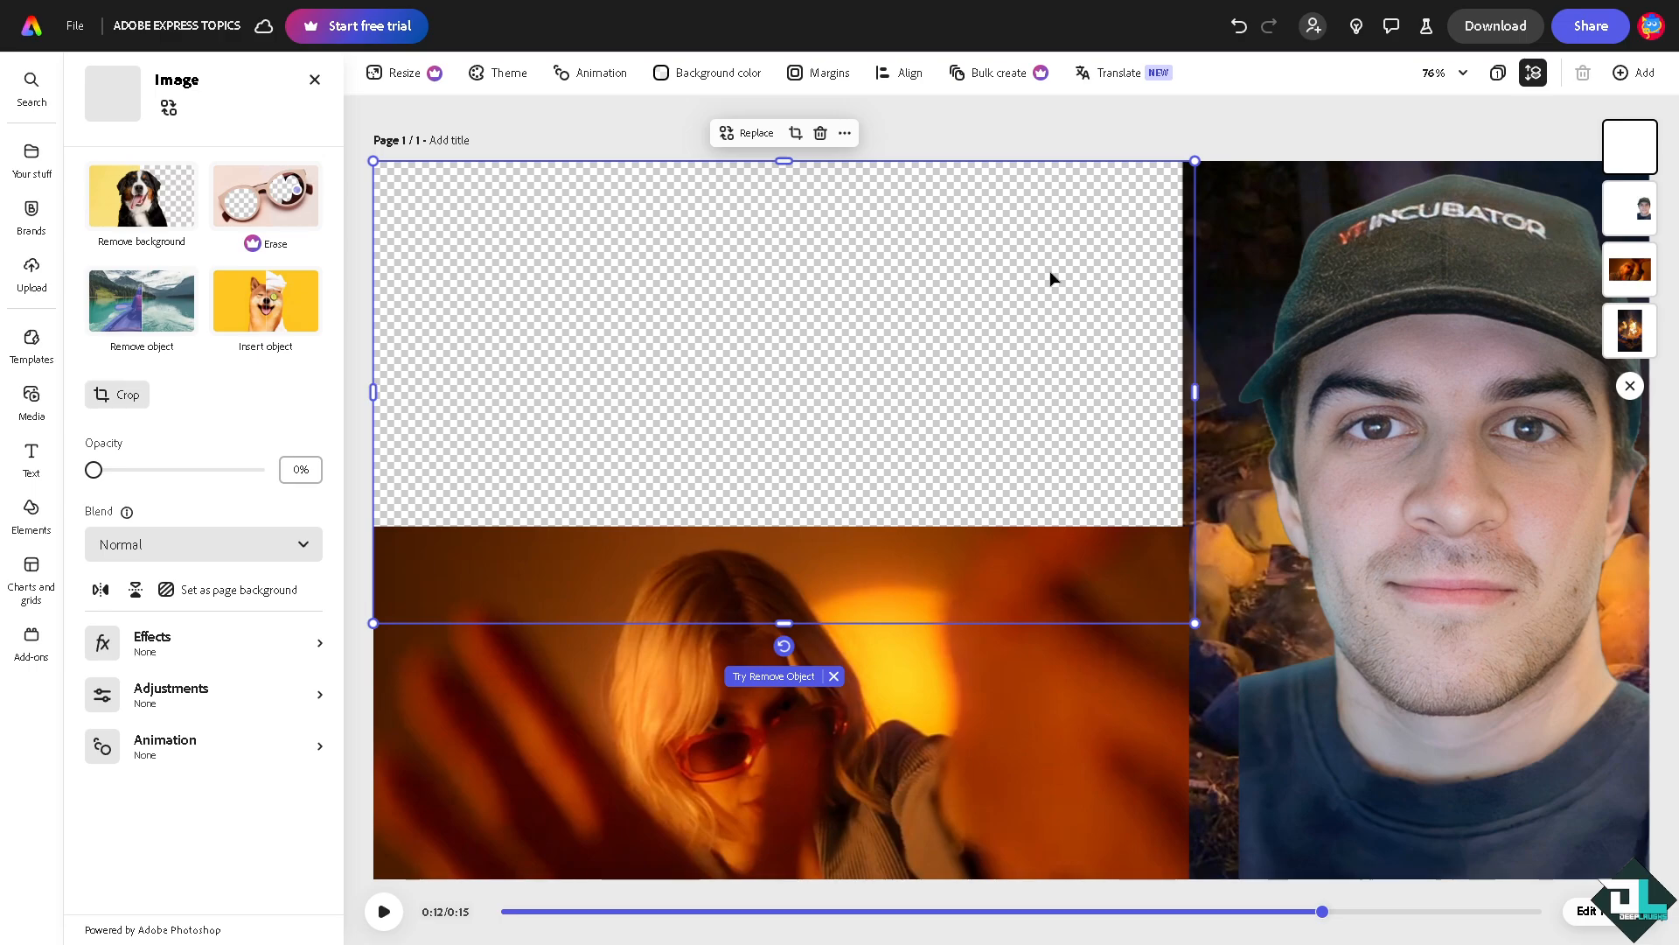
mouse_move(852, 151)
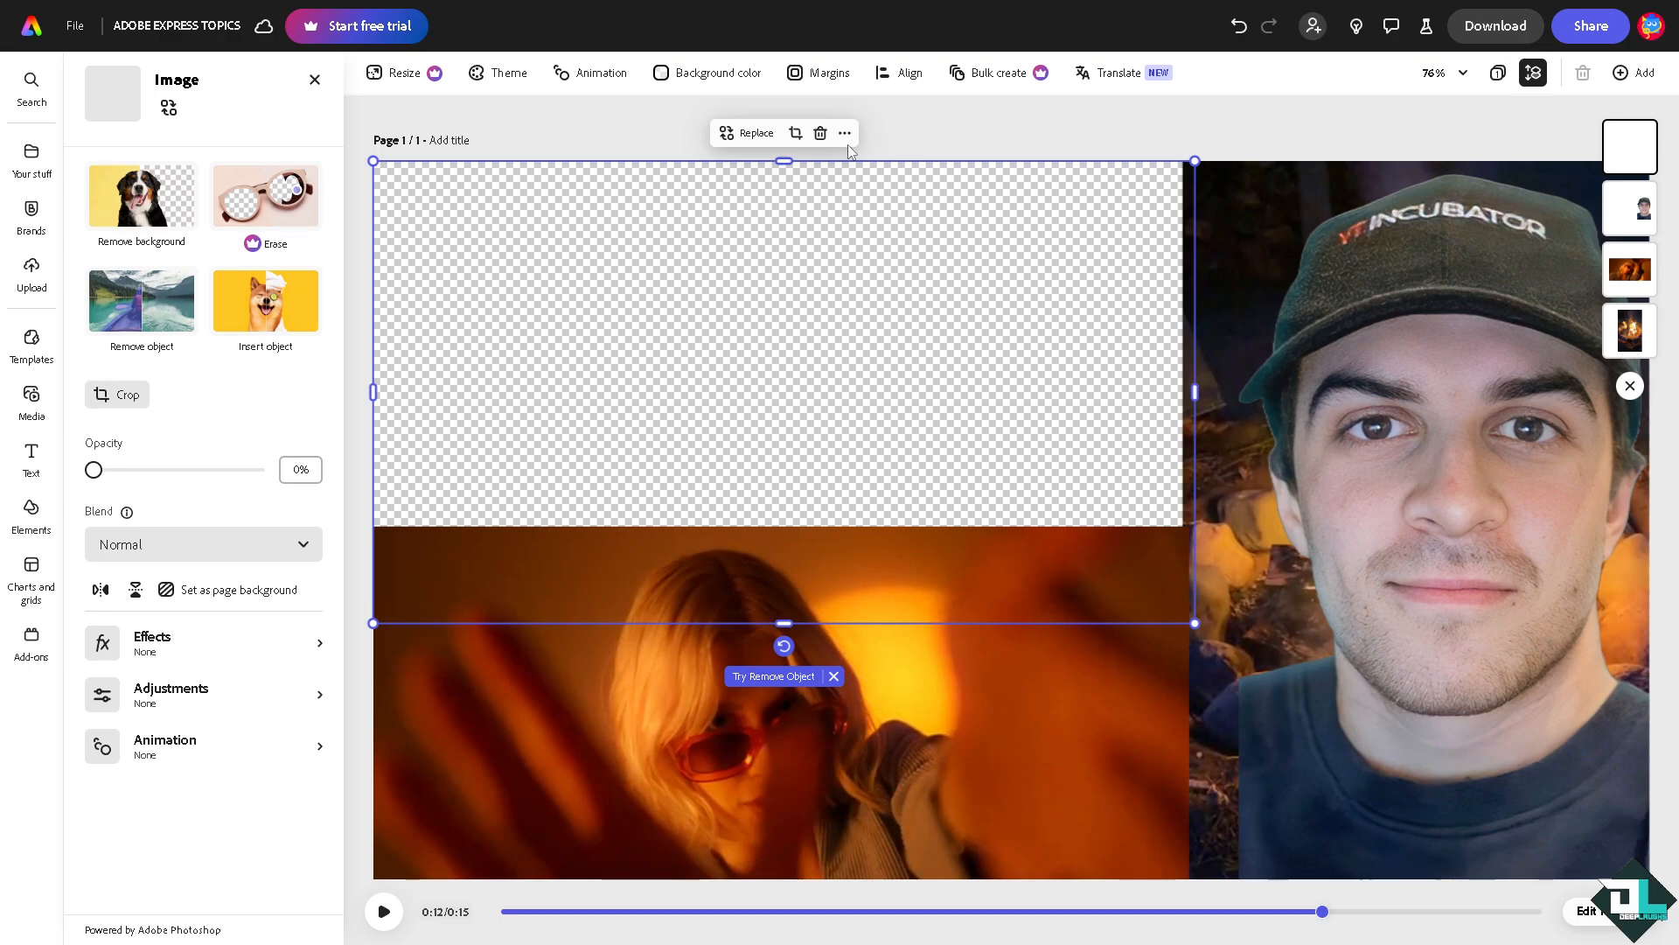
click(843, 133)
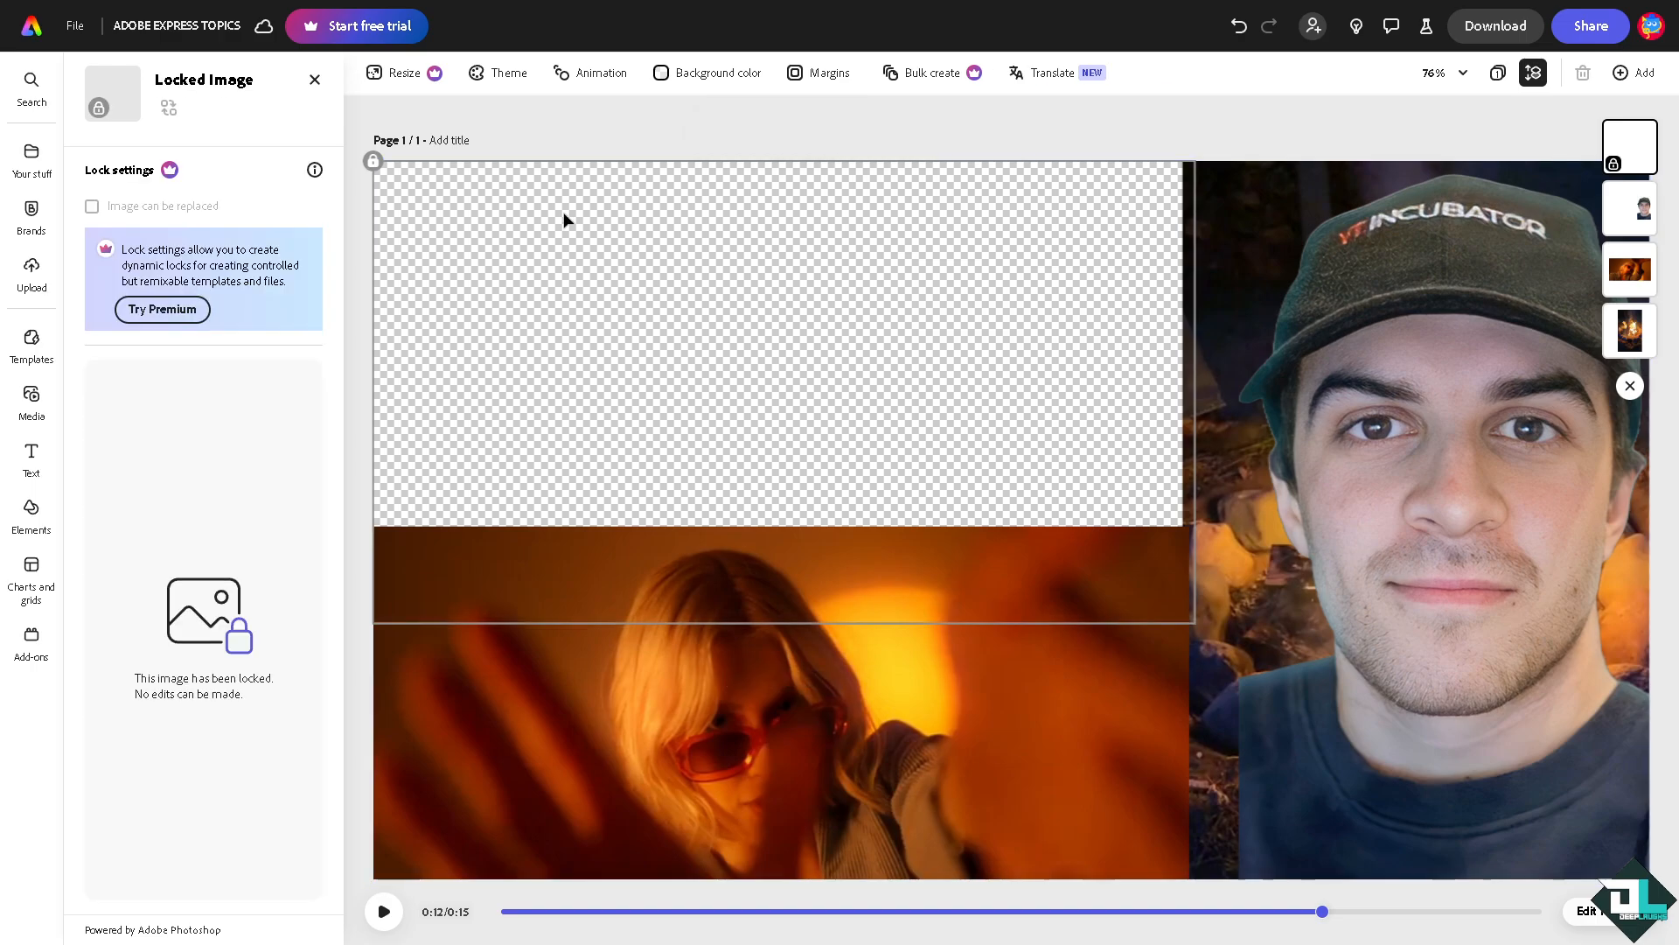
mouse_move(1223, 250)
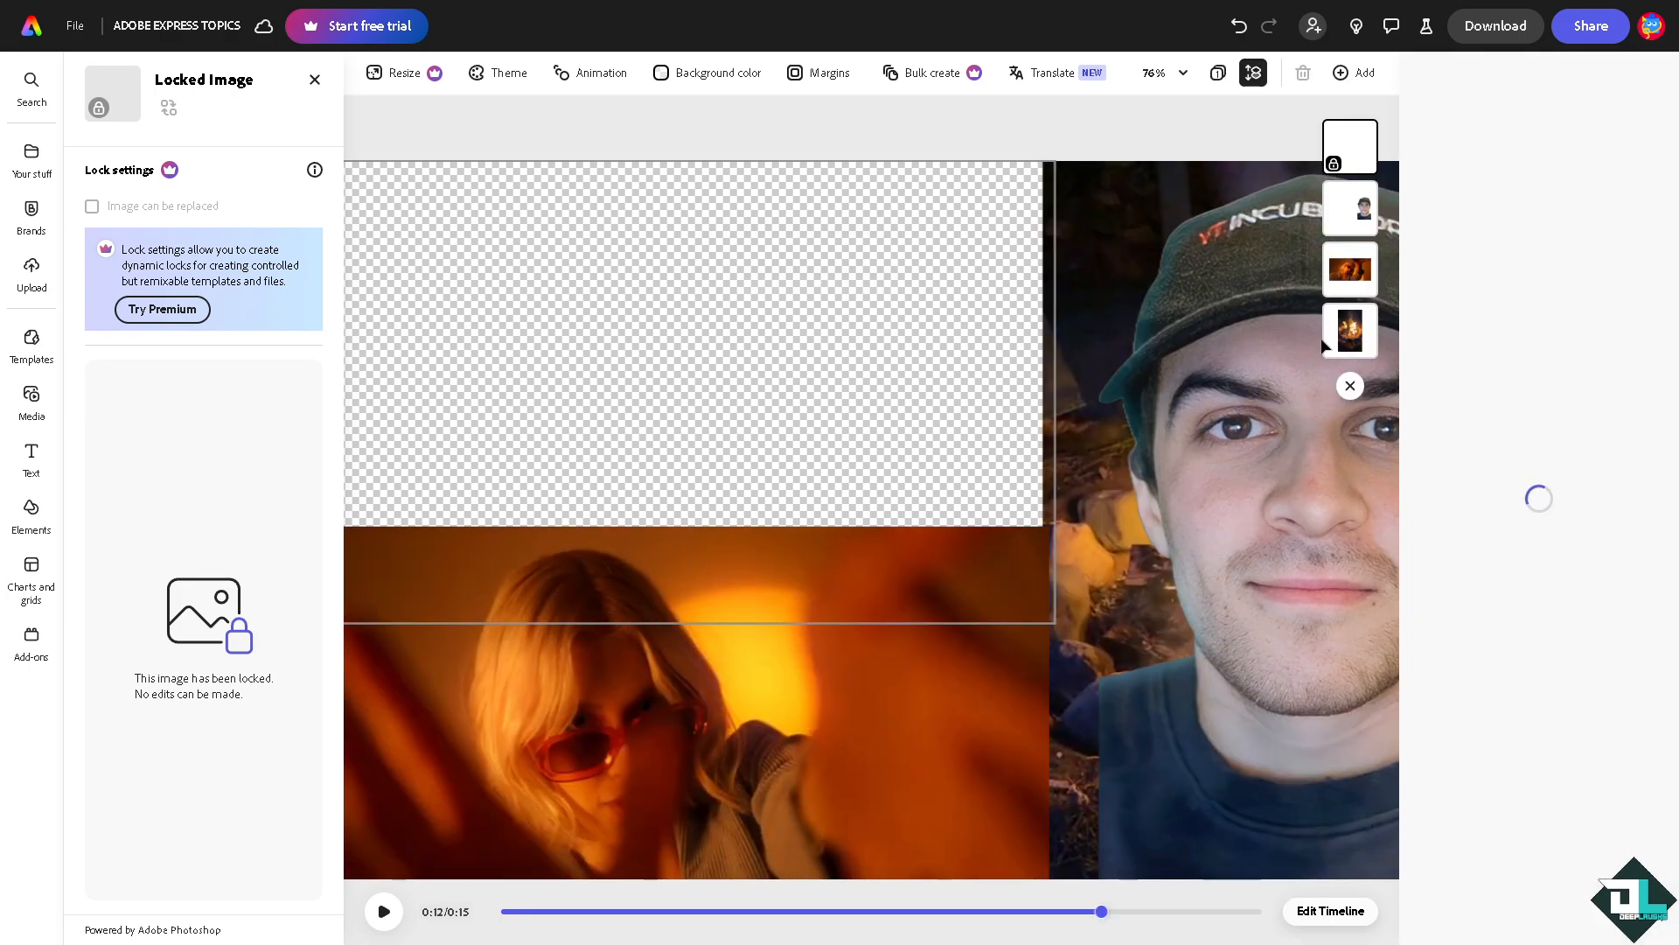
Post a comment reading 'HIDDEN LAYER 1' and close the locked image's properties.
click(1389, 26)
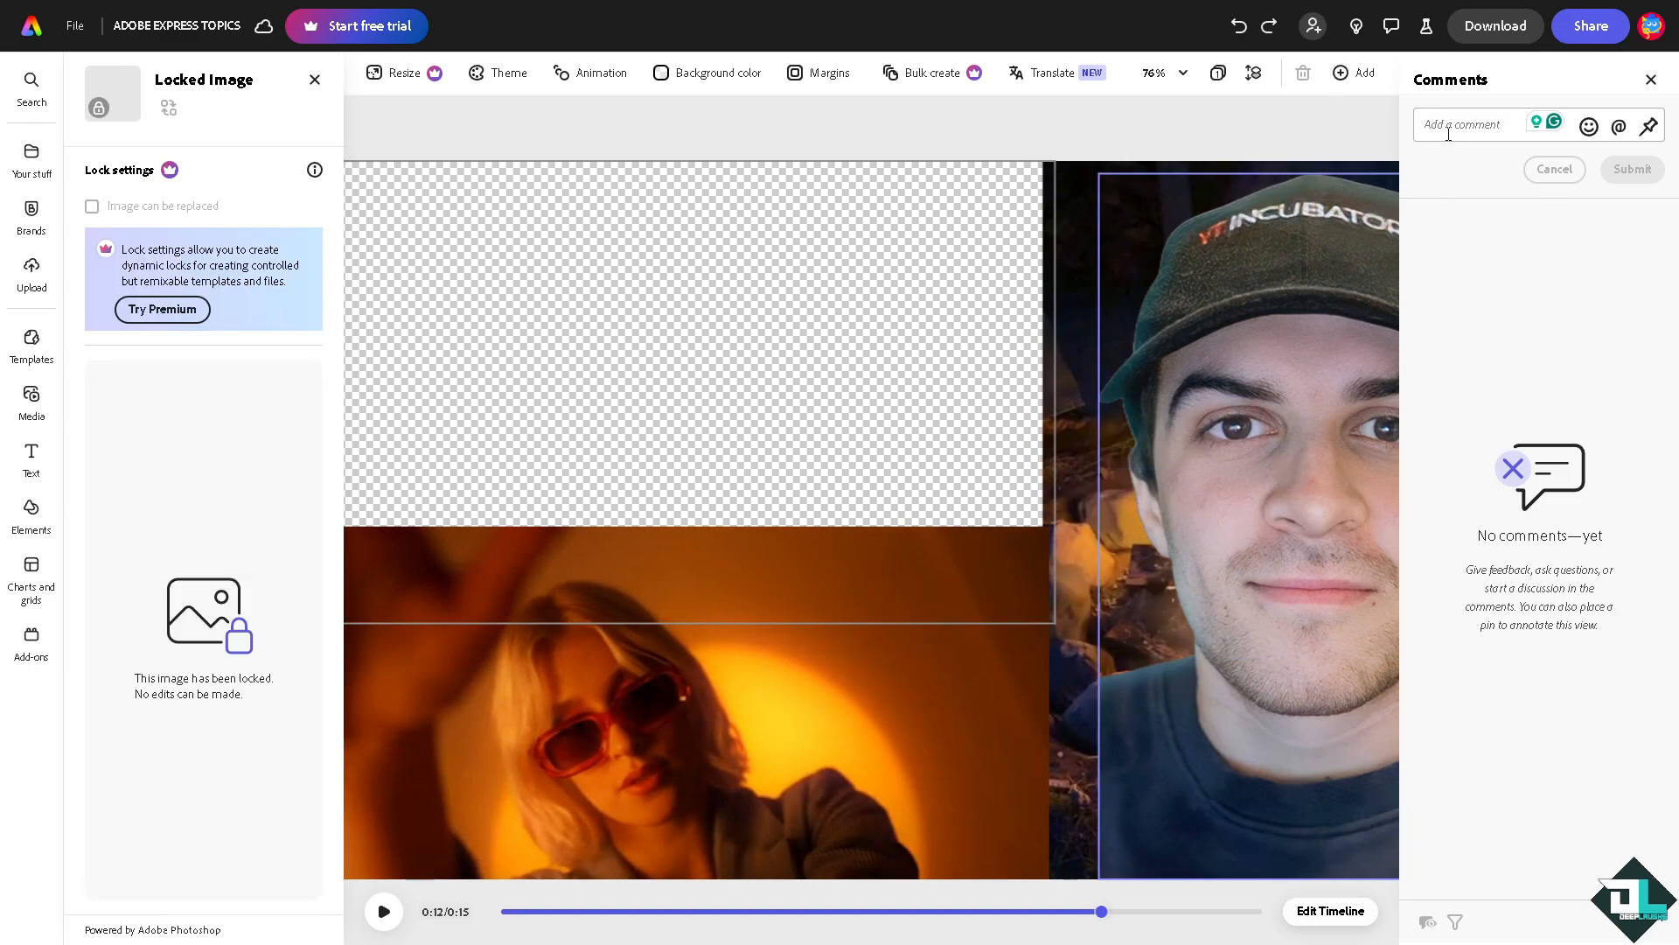
text(HIDDEN)
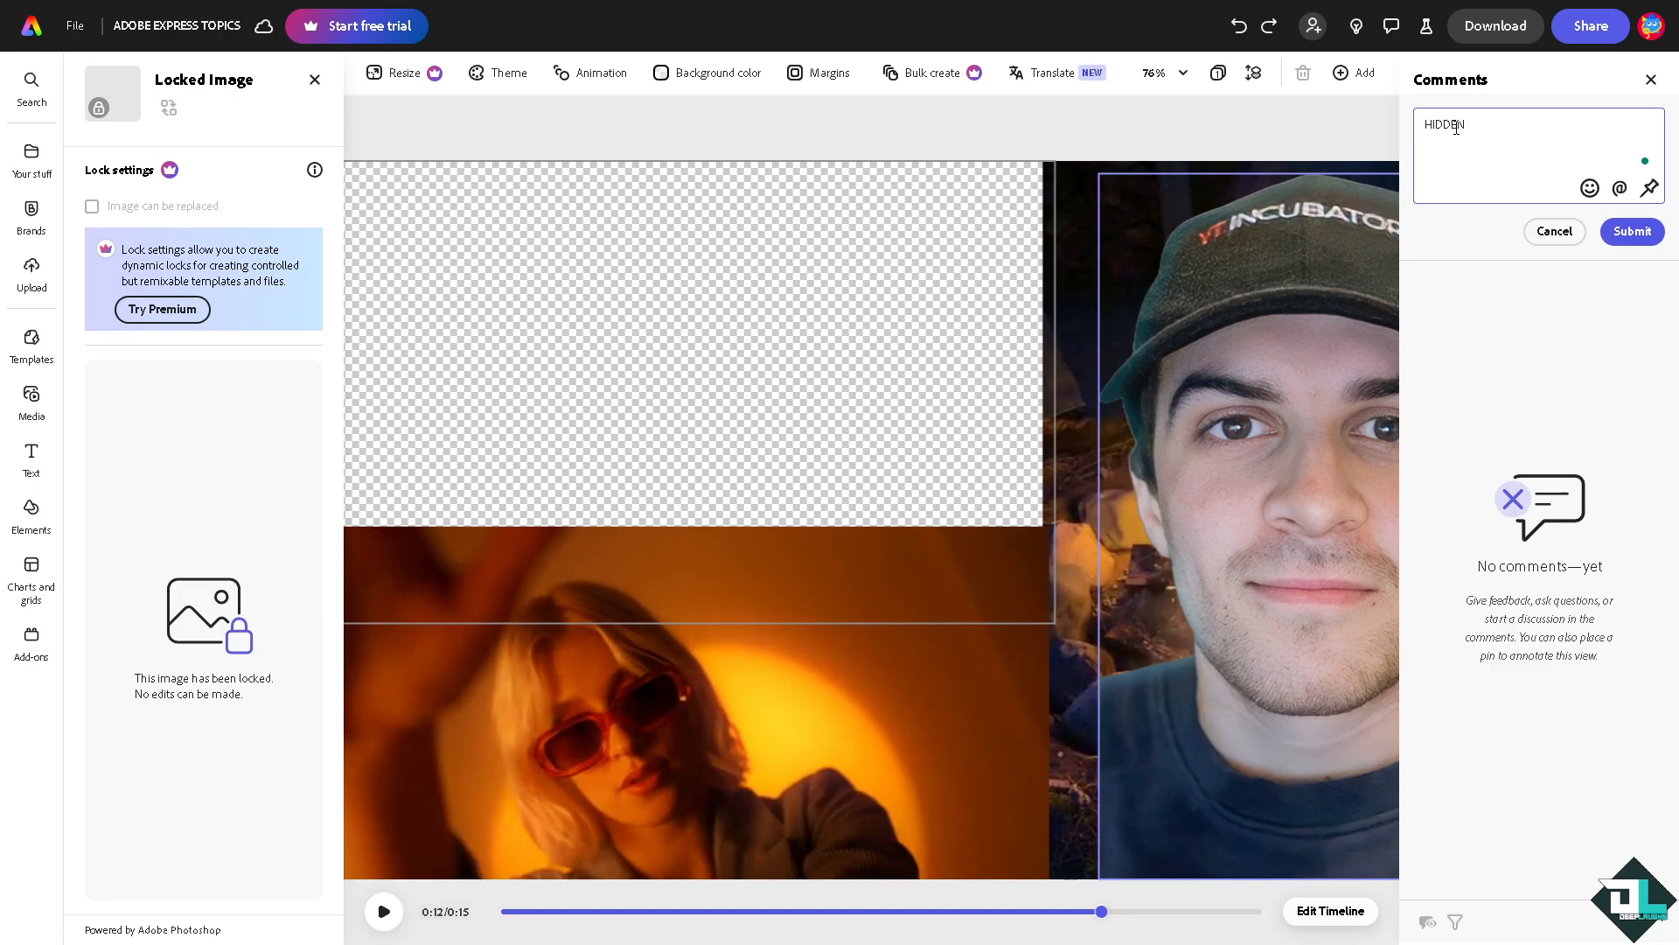
text(LAYER)
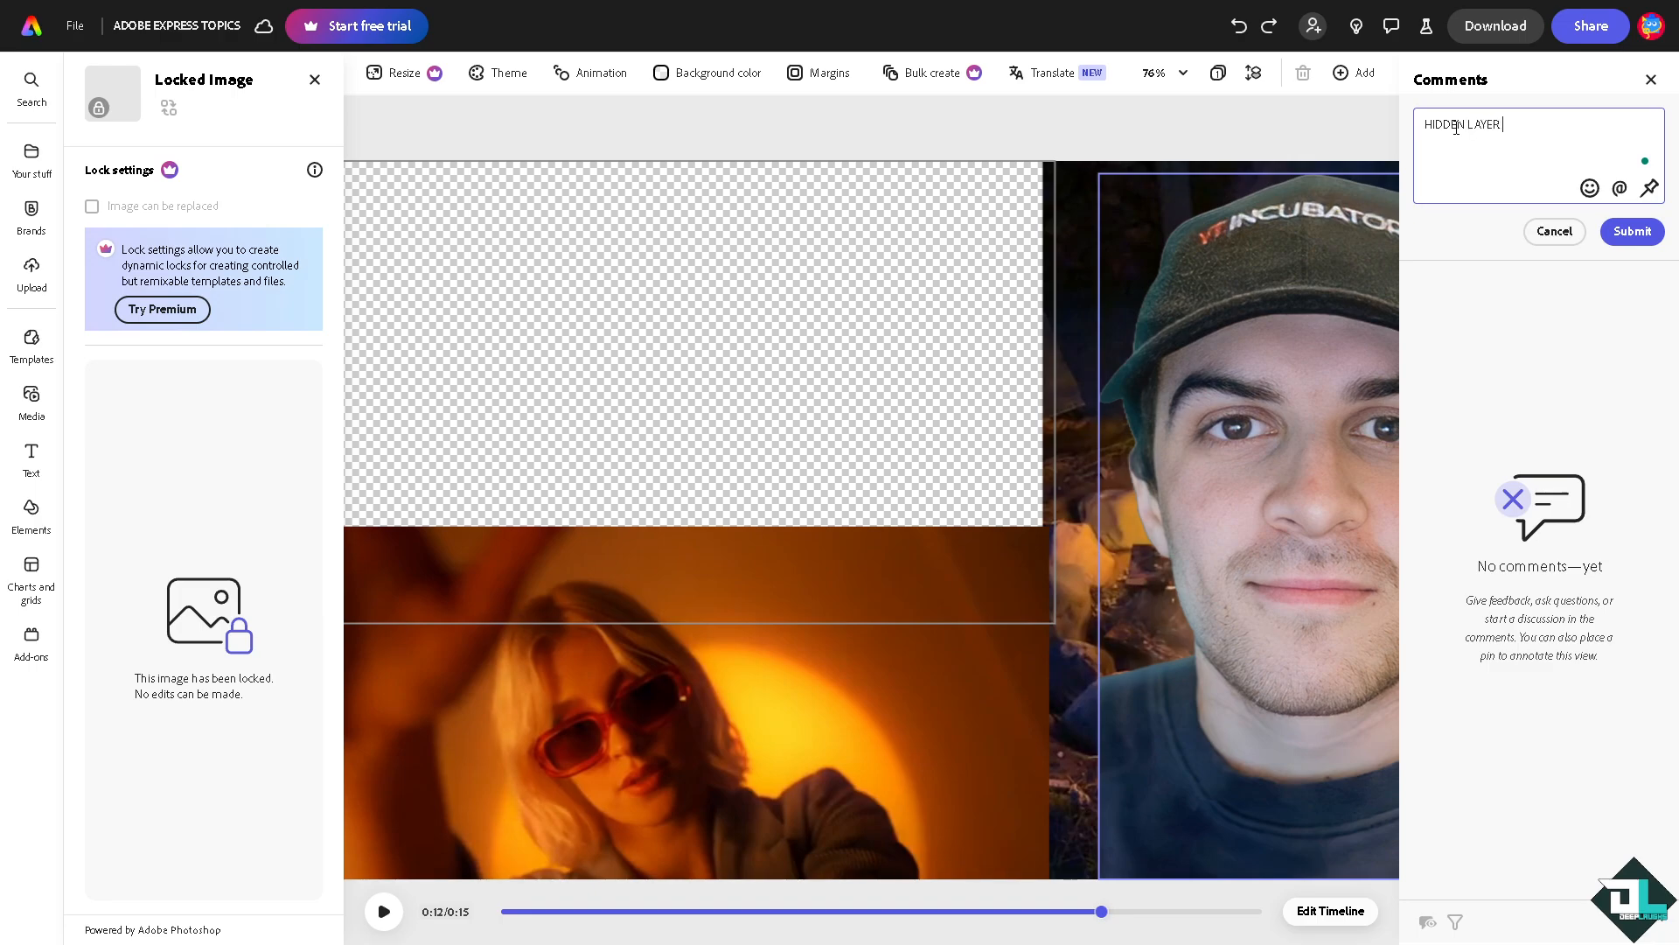
text(1)
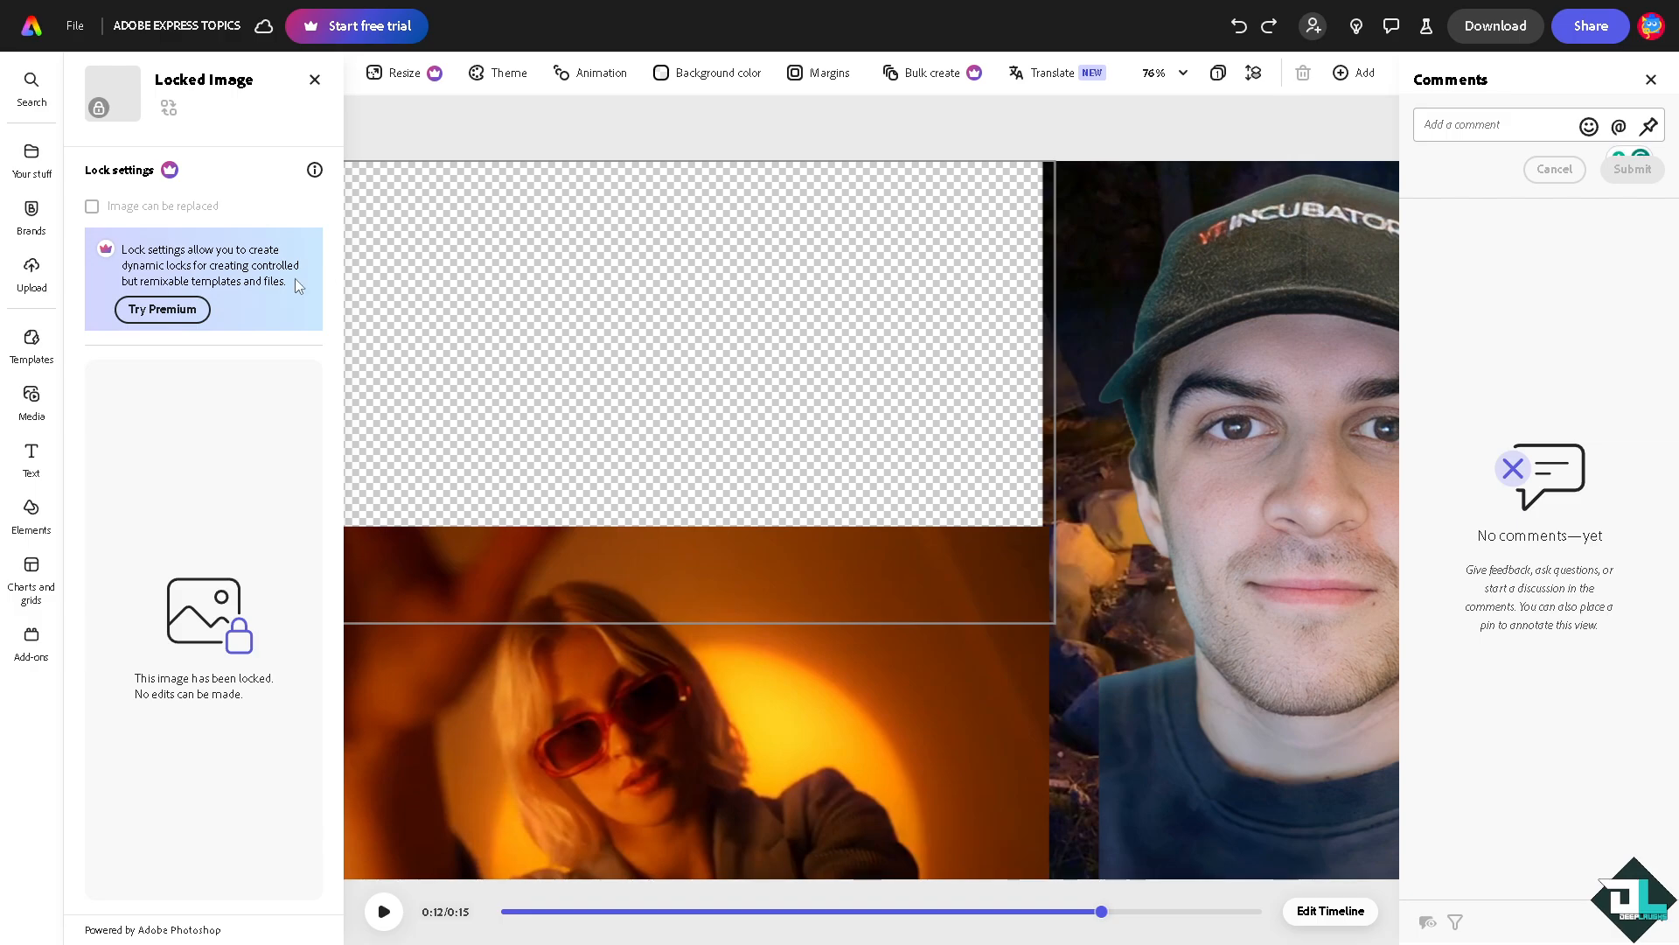
click(1630, 170)
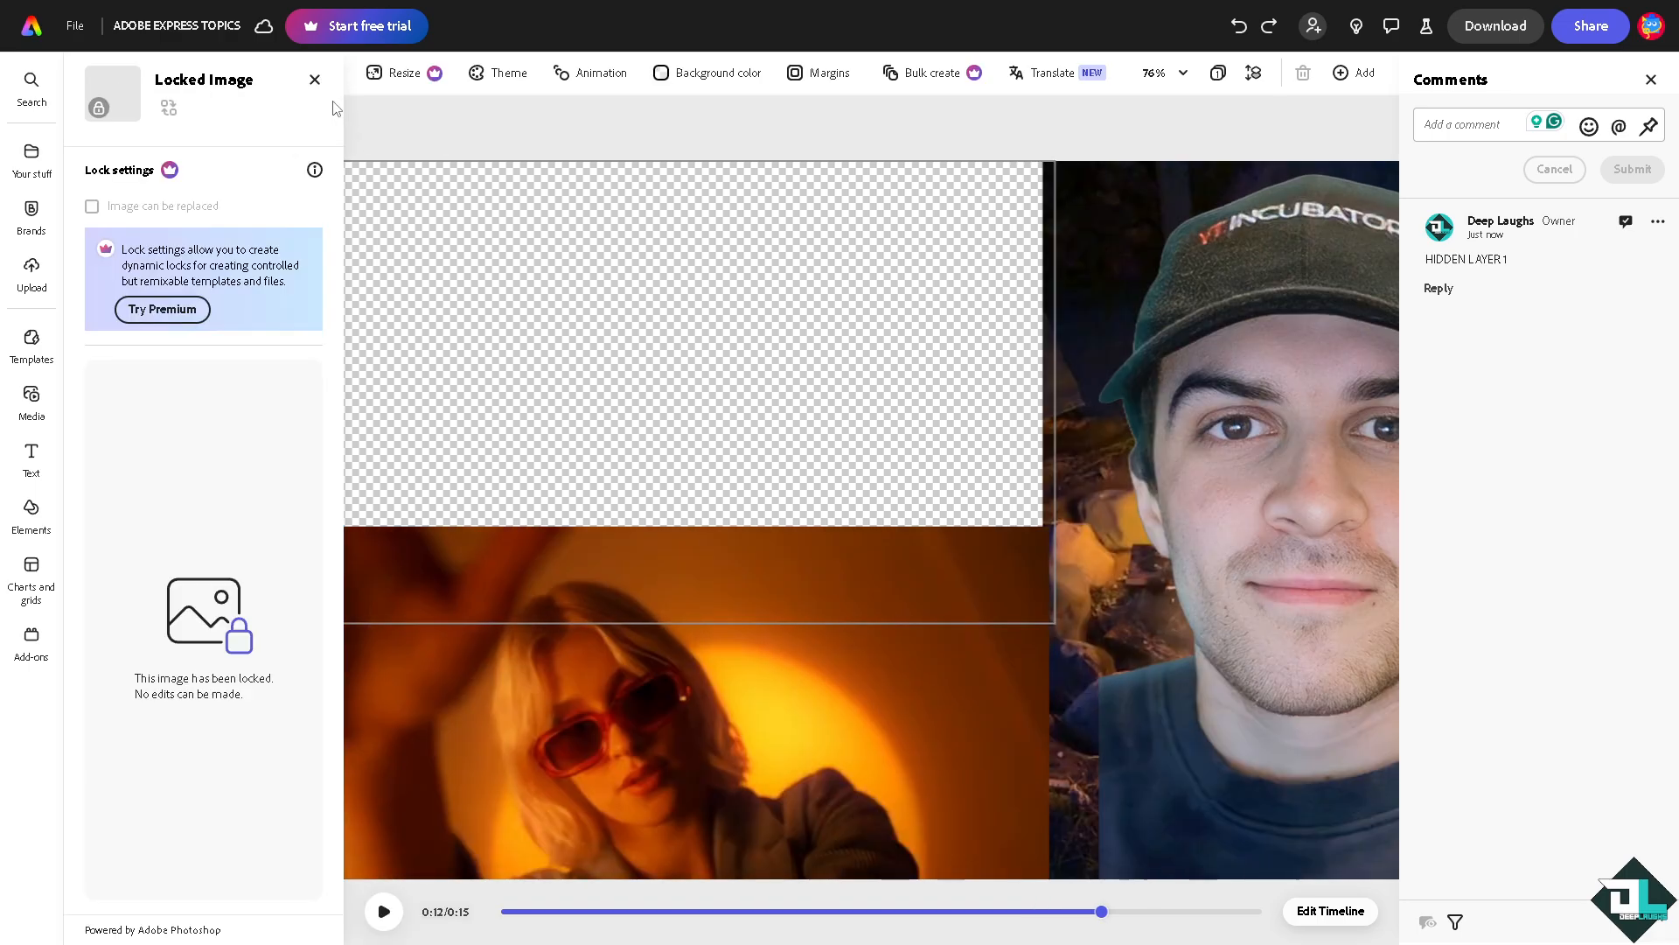
click(315, 80)
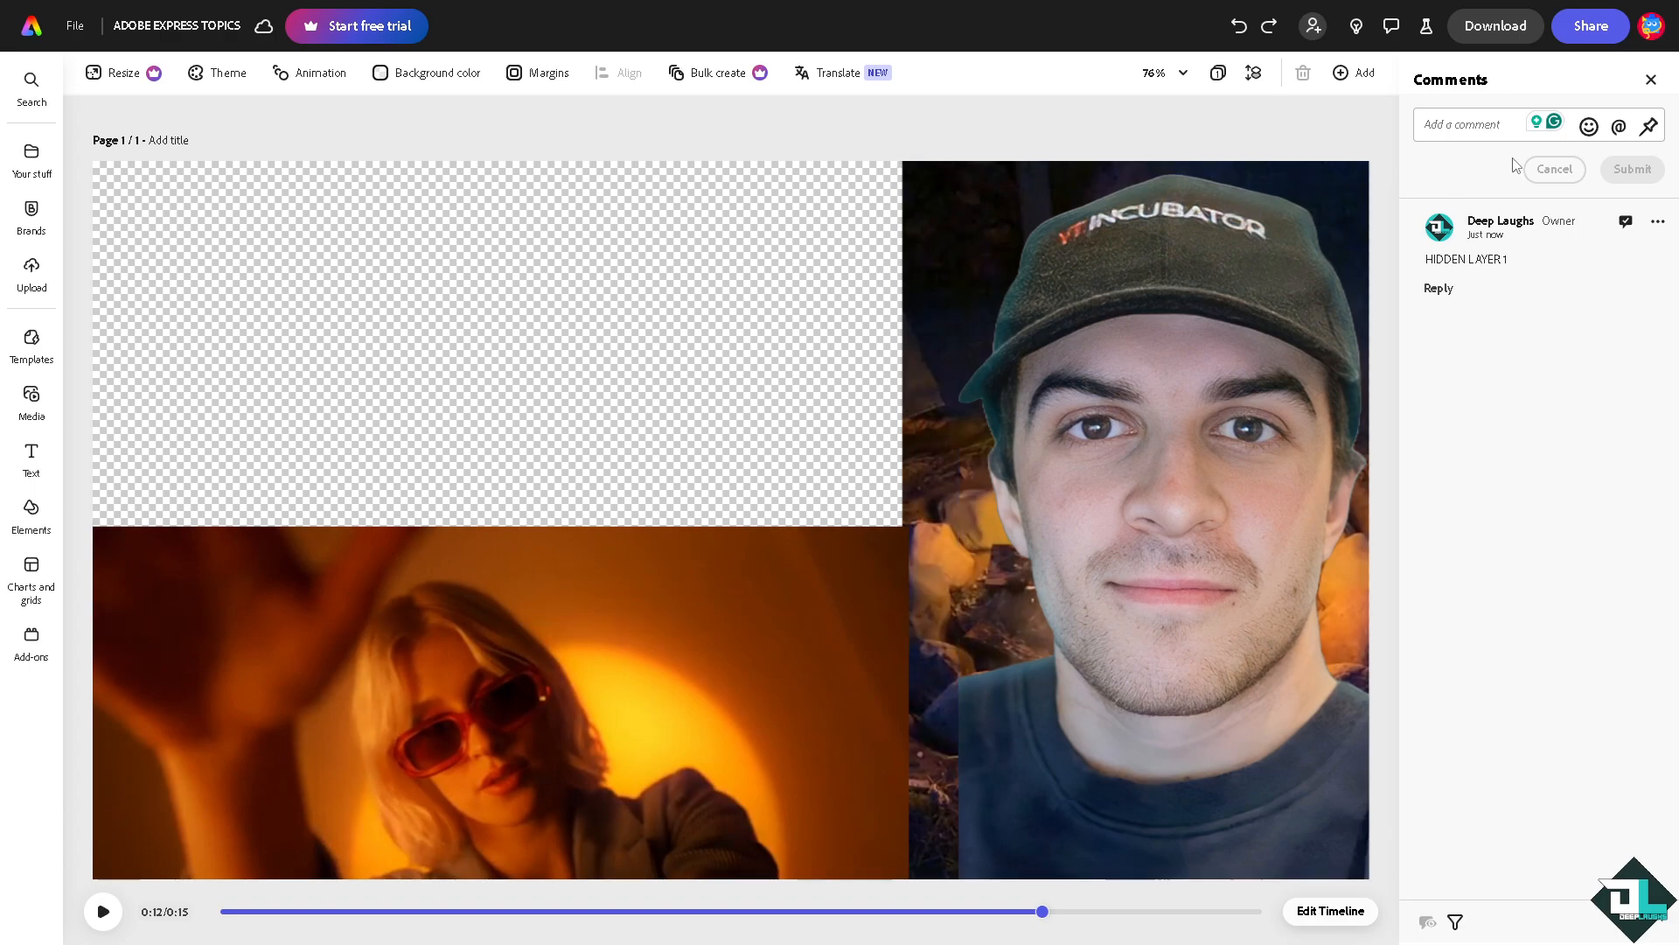
Select the bottom-left video clip to make it transparent and lock it.
click(642, 701)
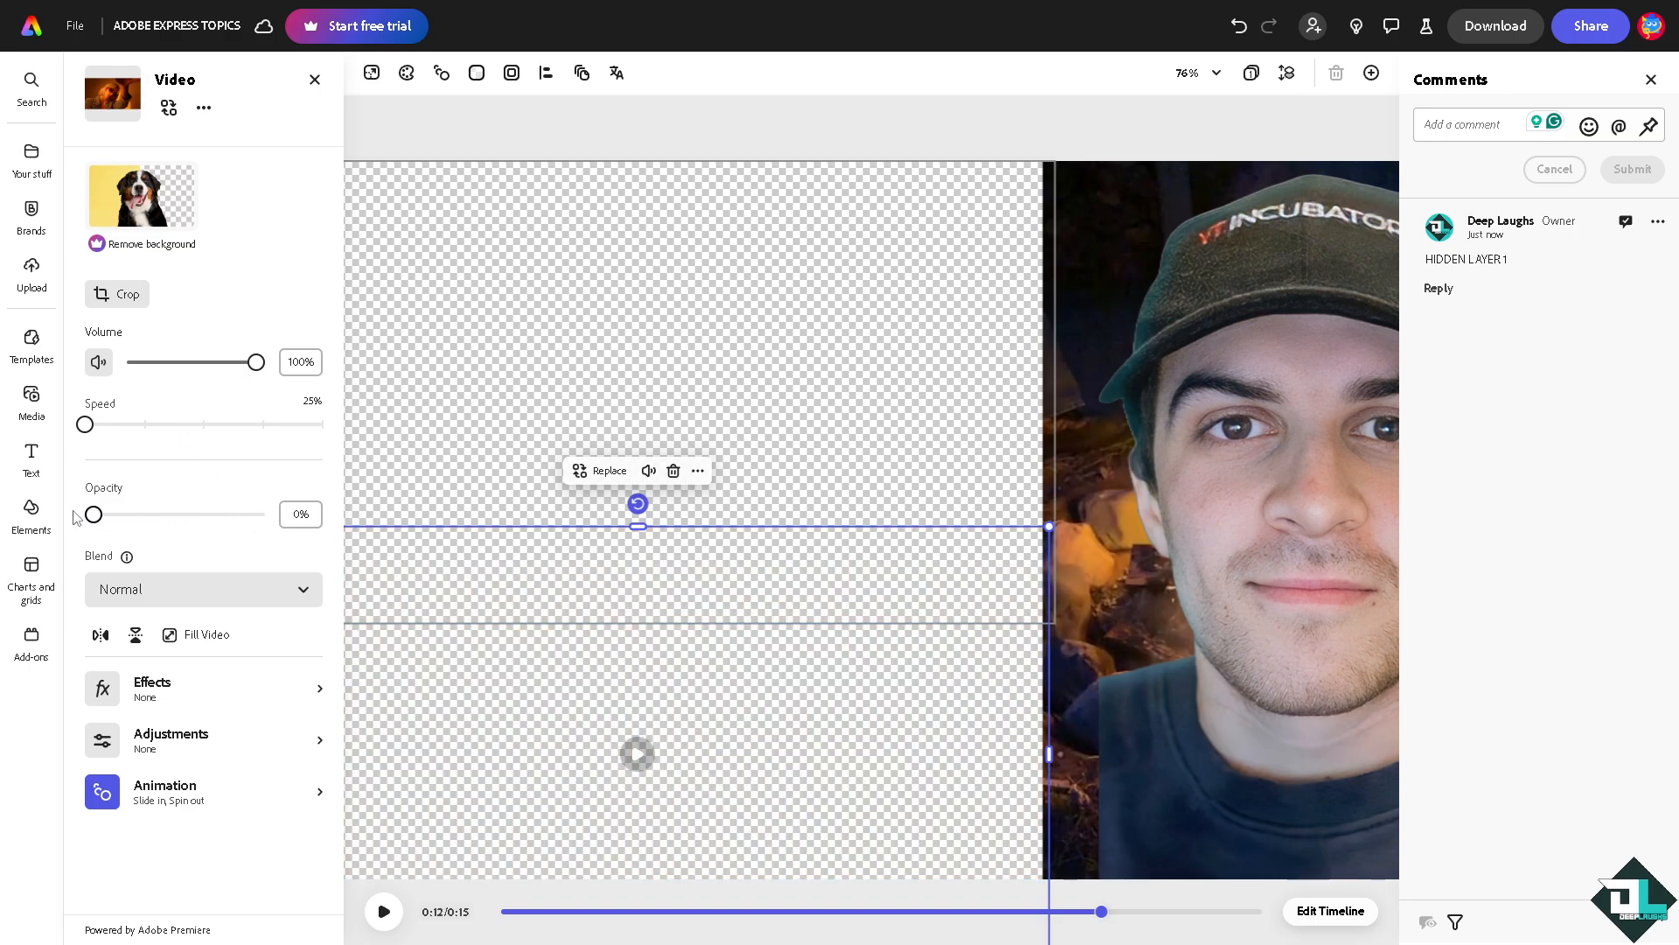
mouse_move(698, 473)
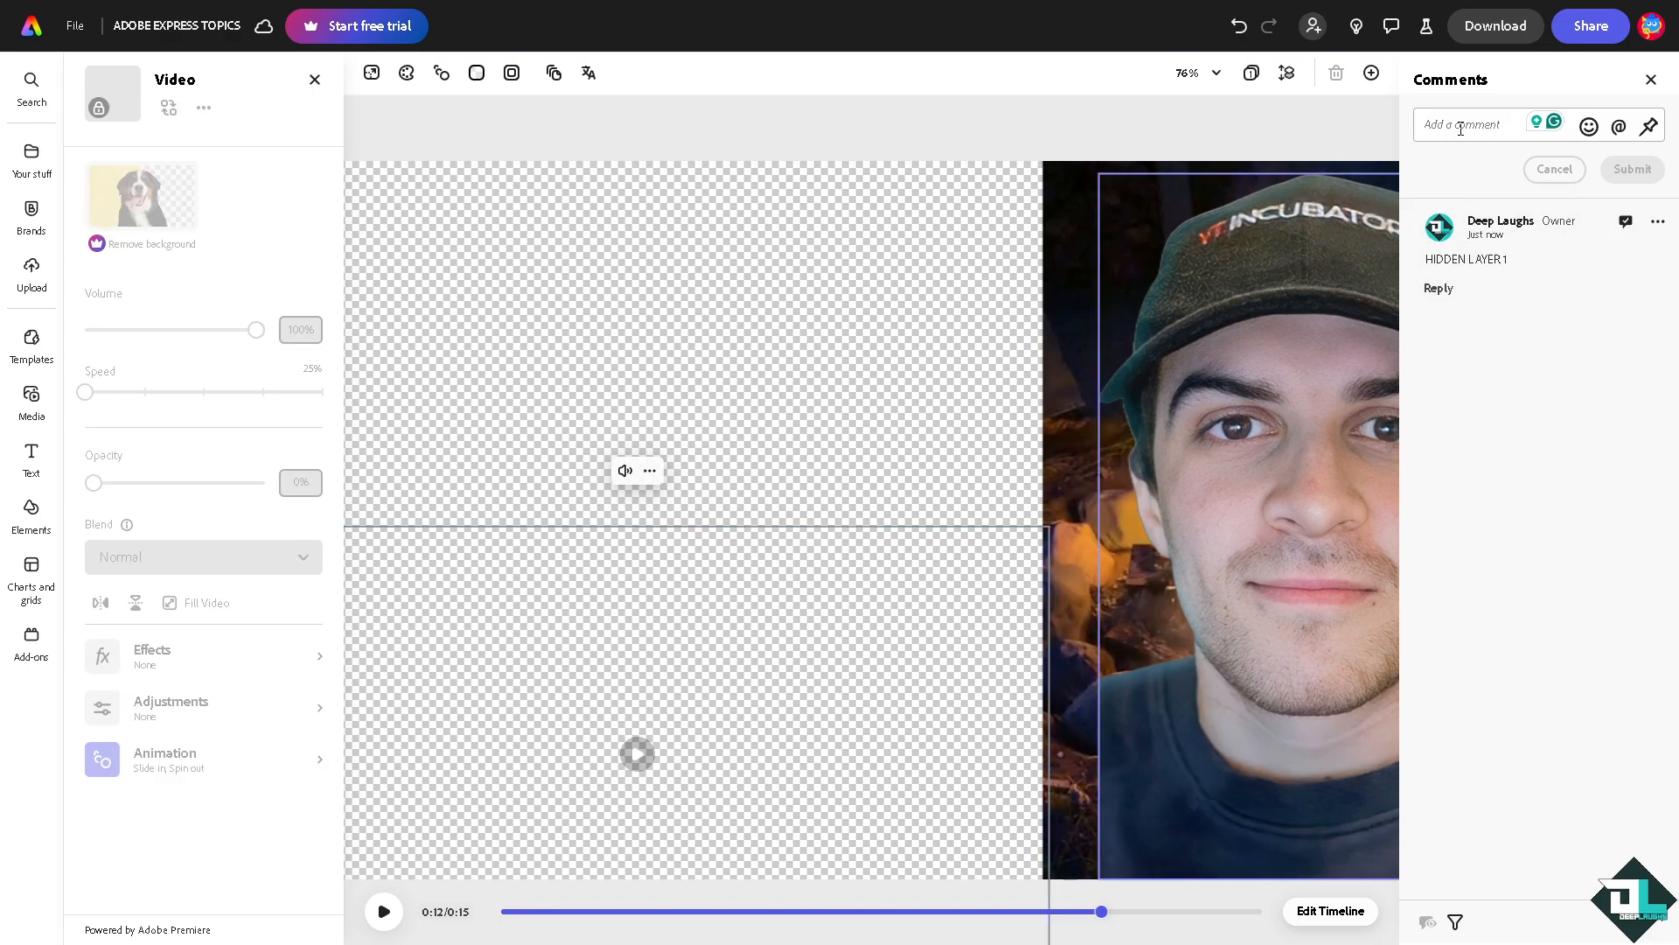
Post a second comment reading 'HIDDEN FOPR LAYER 2' above the first.
click(1469, 124)
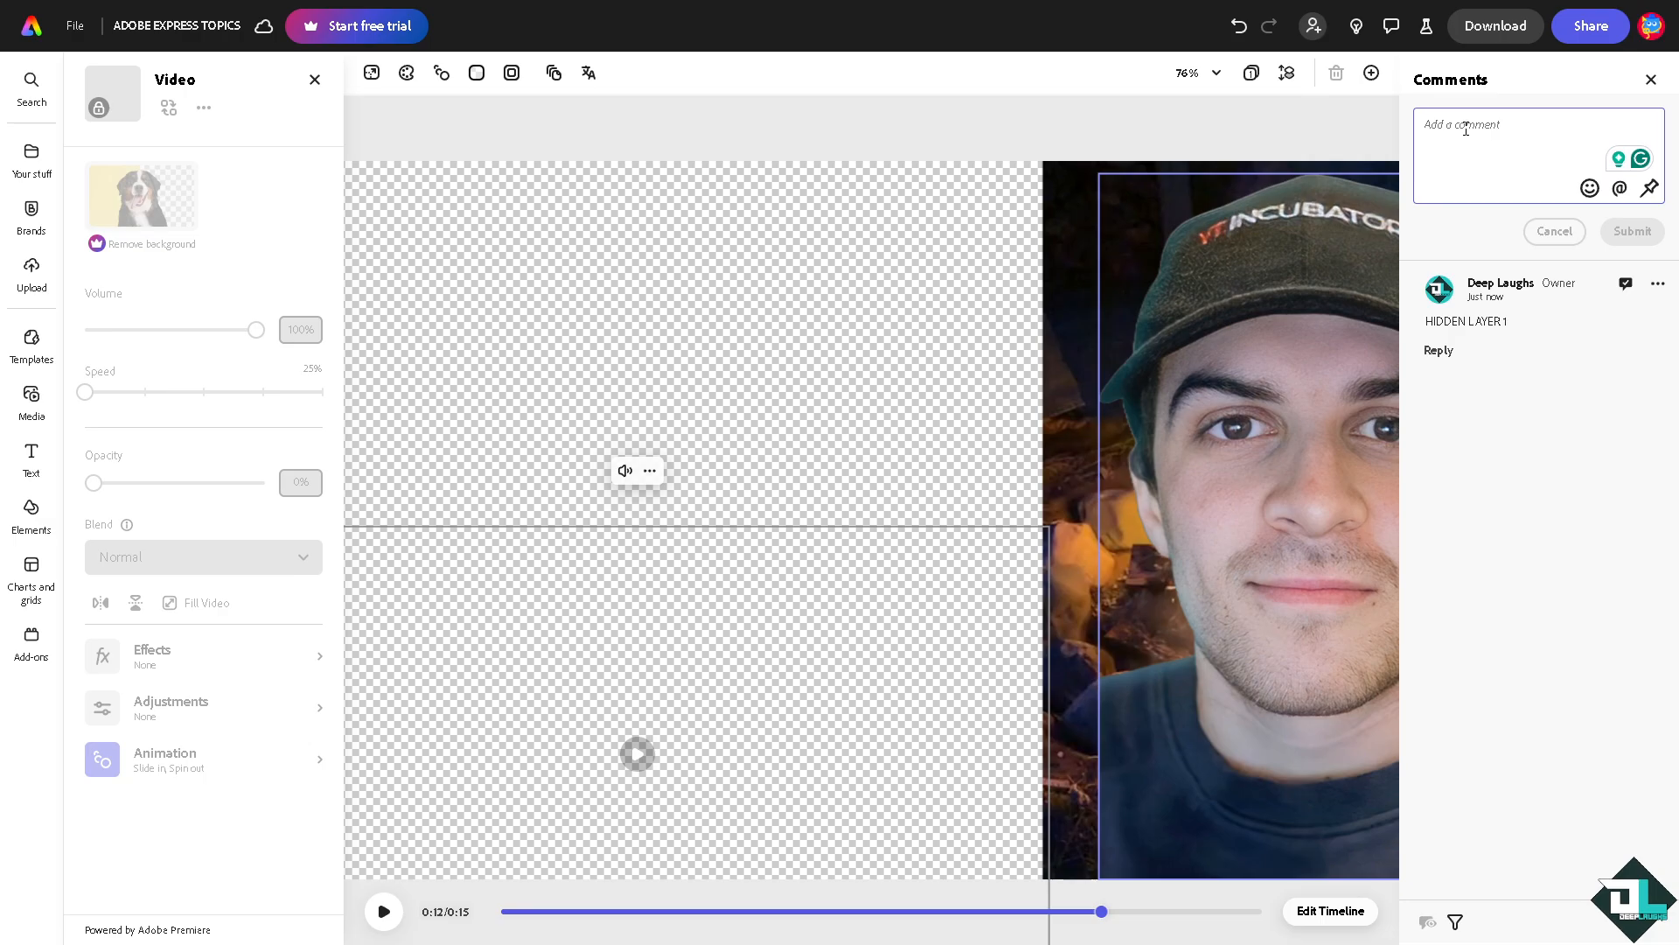
text(HIDDENJFO)
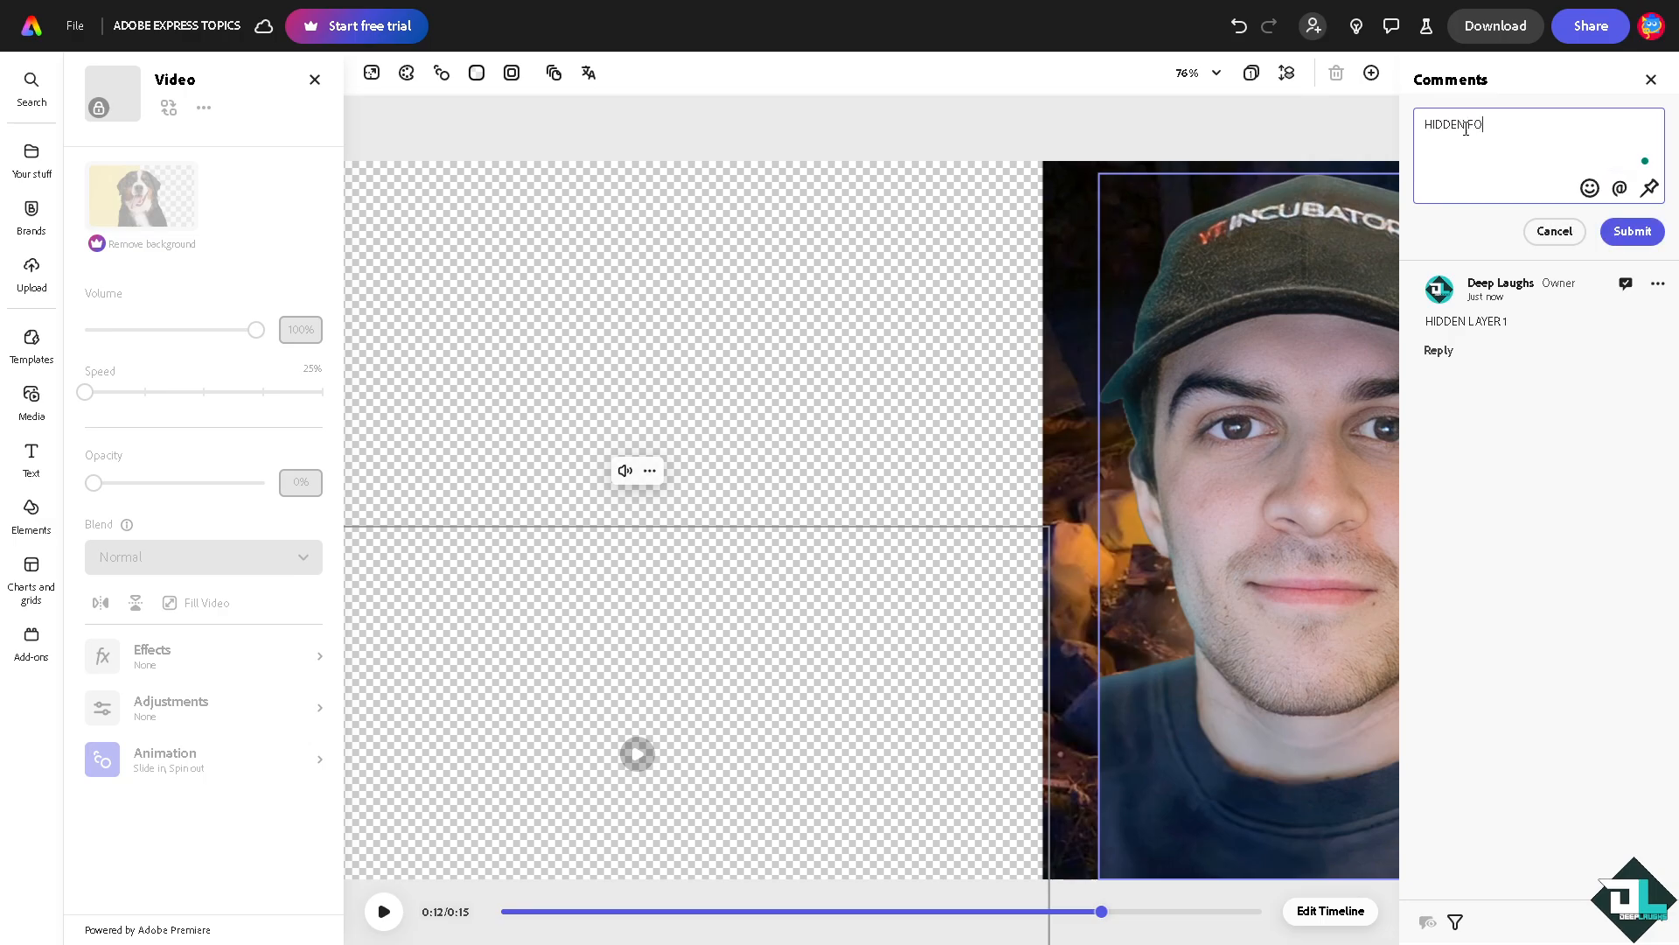
text(PR LAYER 2)
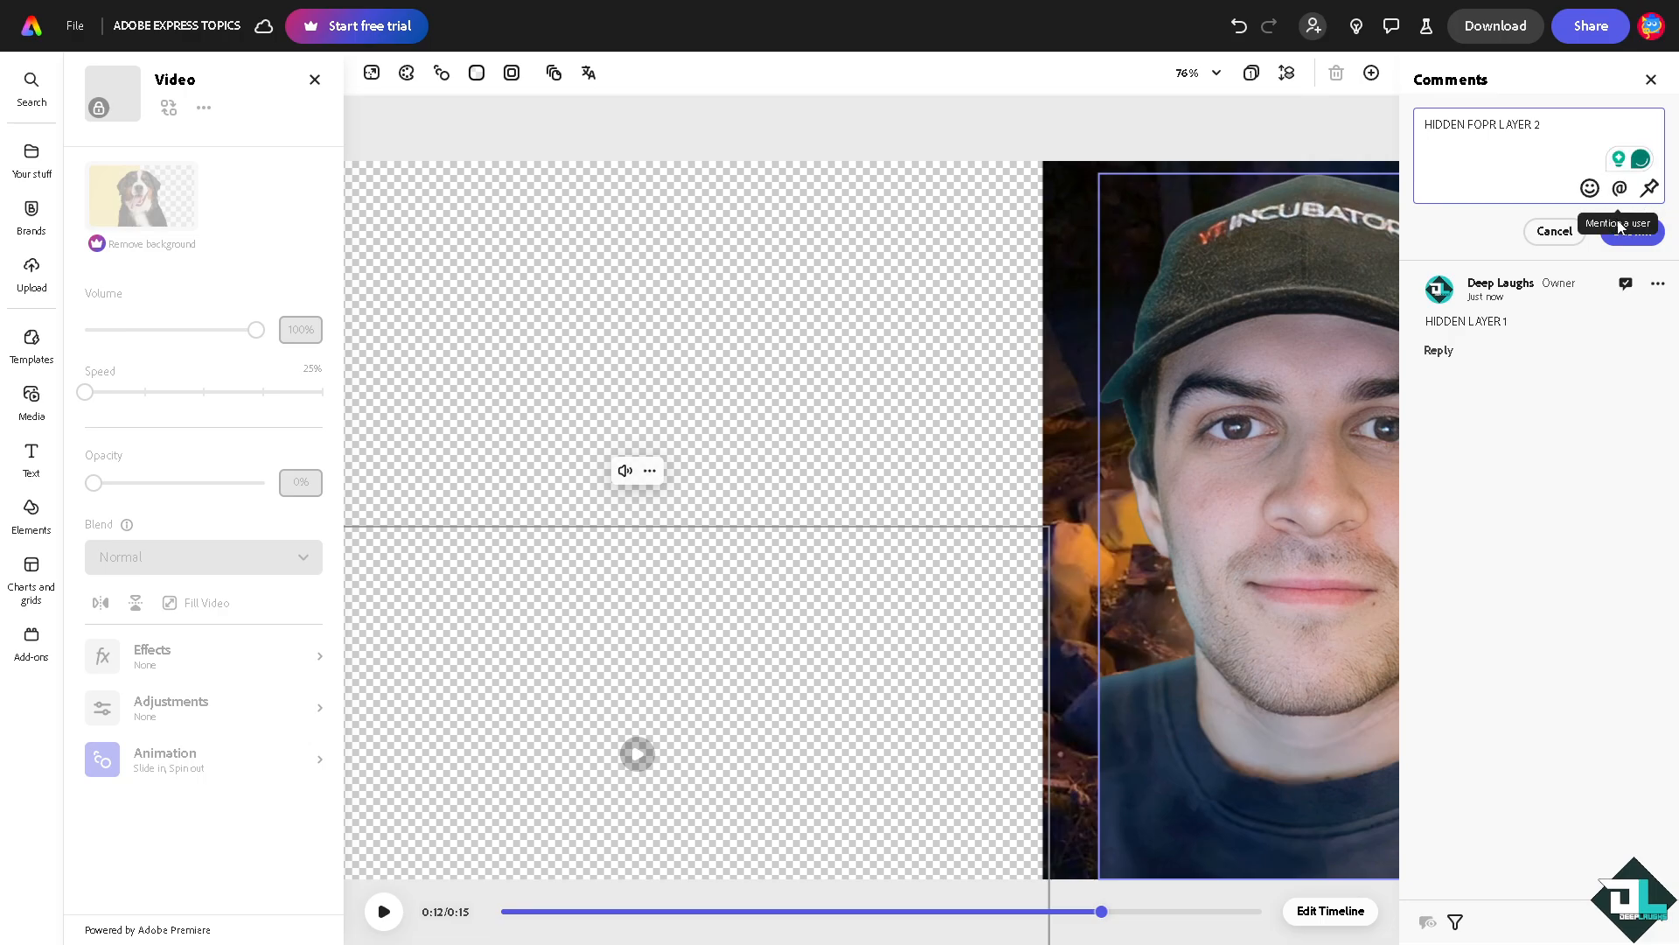
click(1628, 231)
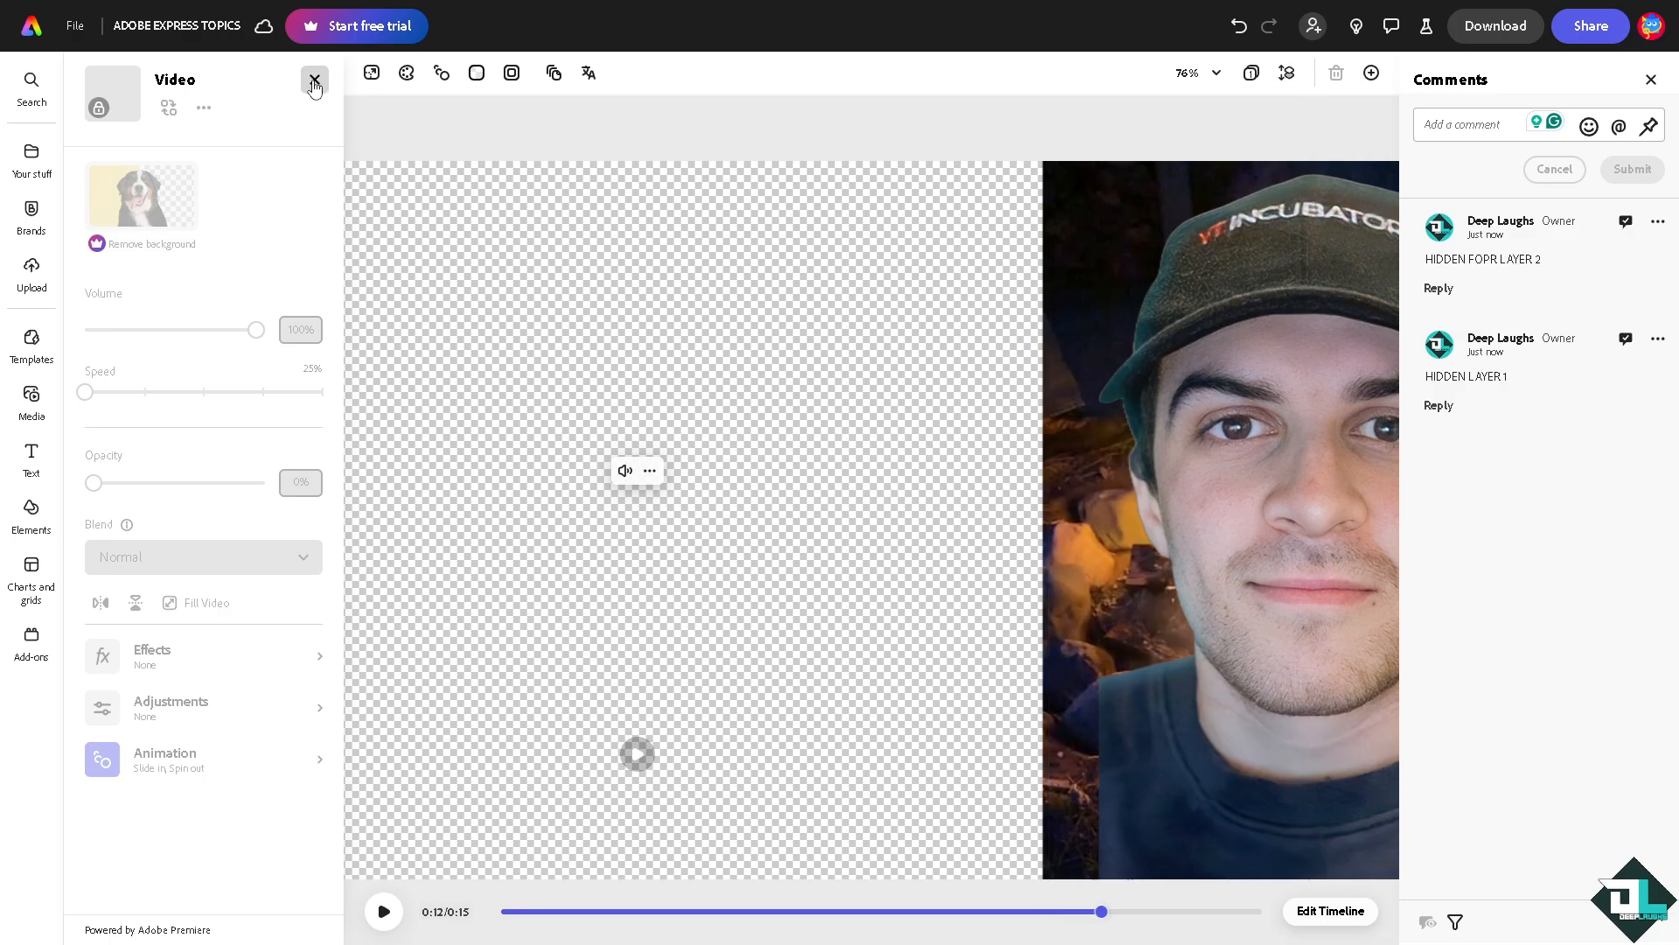
Close the video's properties and play the design to verify both hidden layers stay invisible.
click(315, 82)
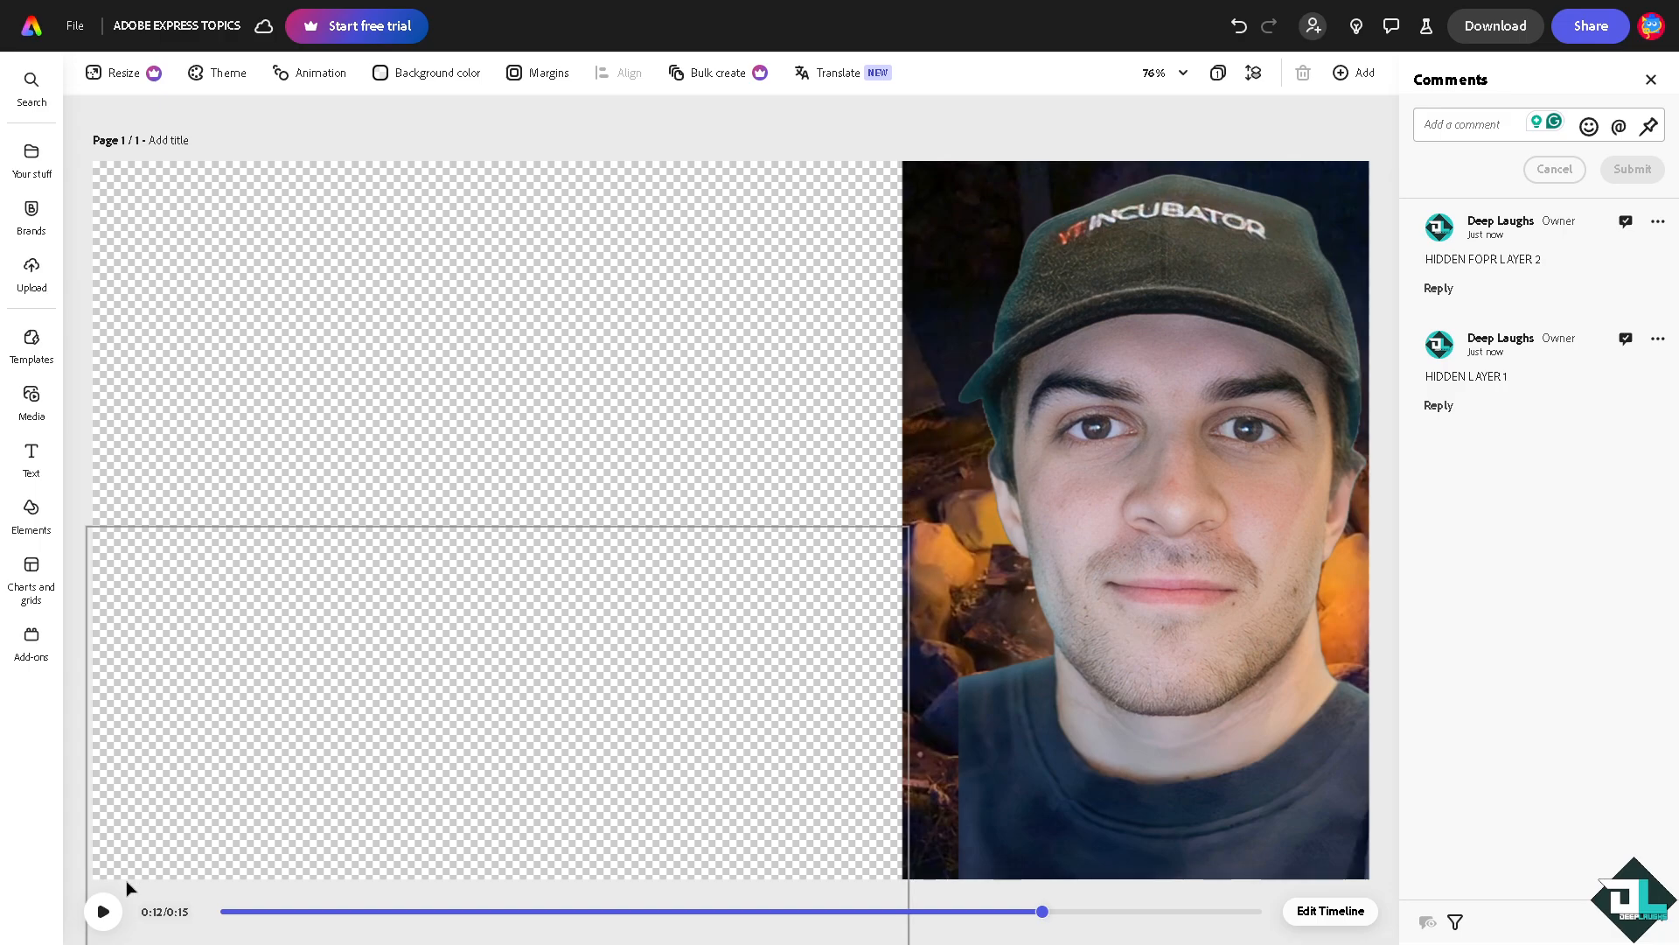
click(103, 911)
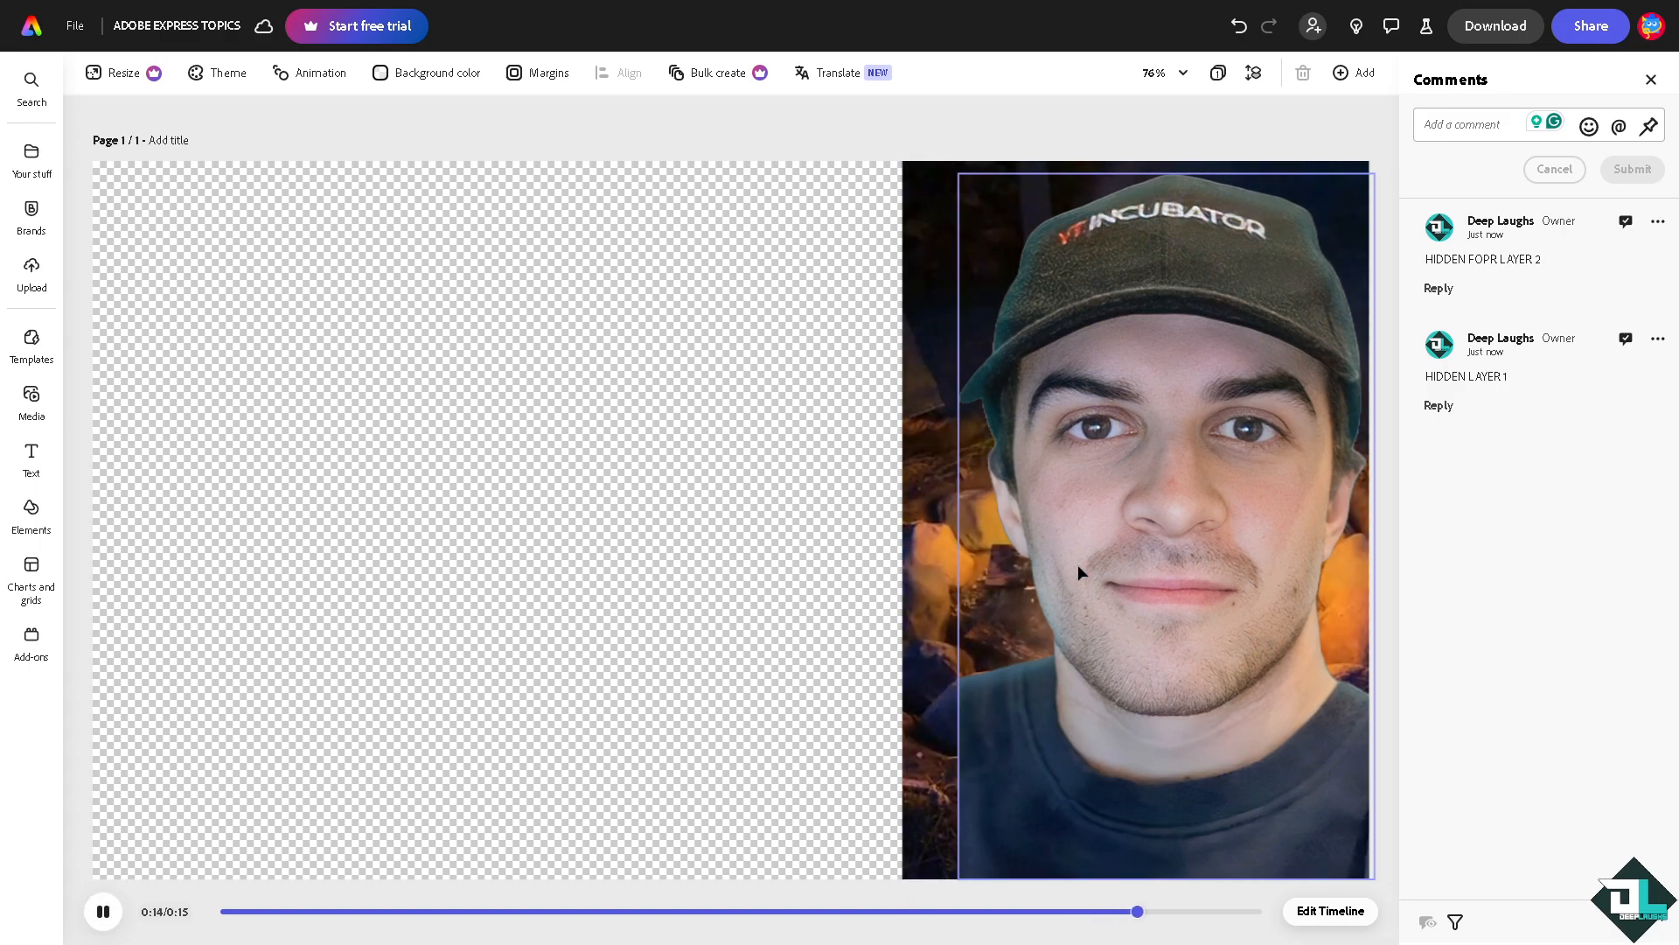